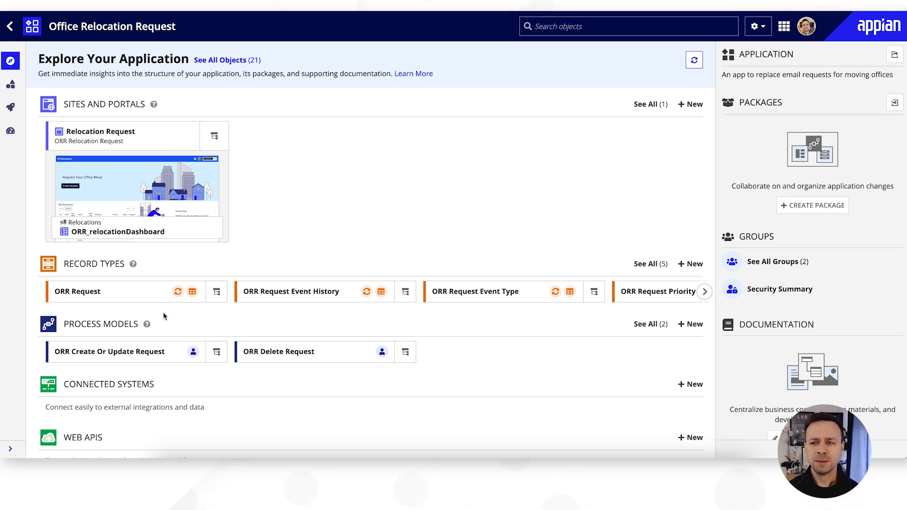
- Start a new connected system and scroll the connector catalog down to Salesforce
scroll("down", 3)
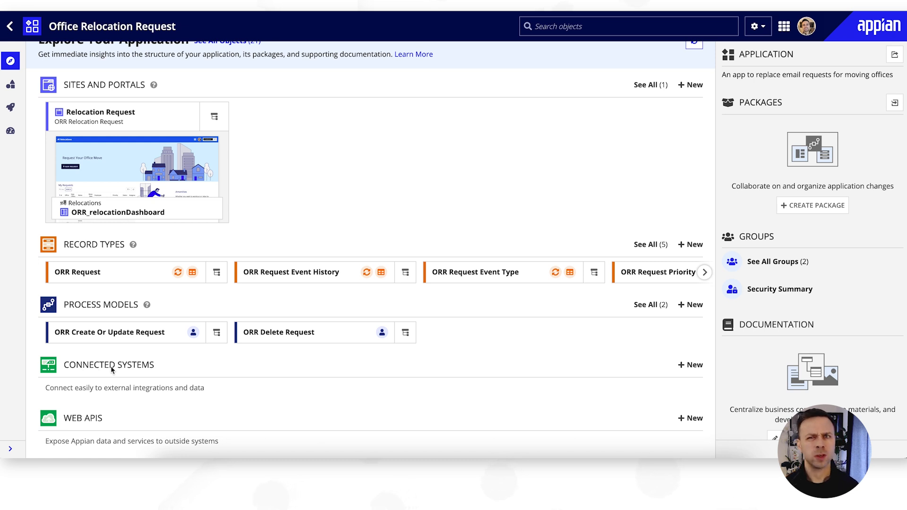
mouse_move(80, 427)
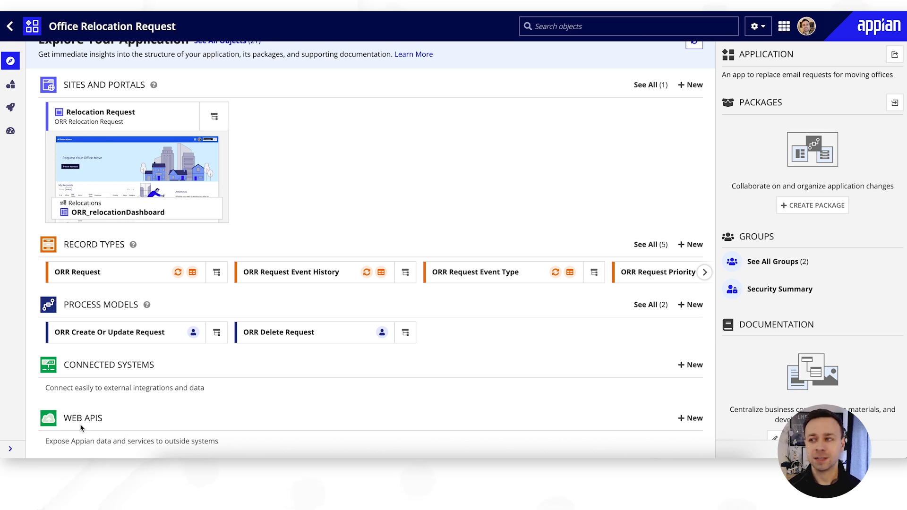
mouse_move(688, 370)
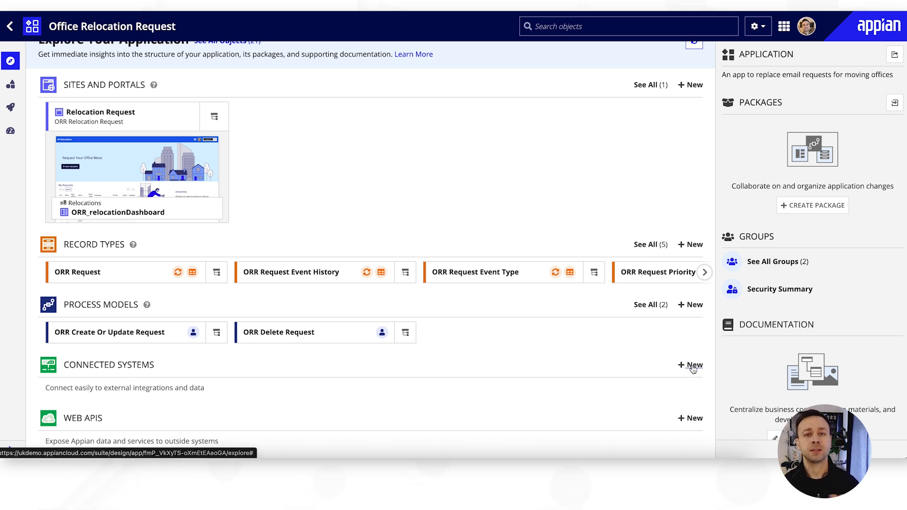
left_click(689, 365)
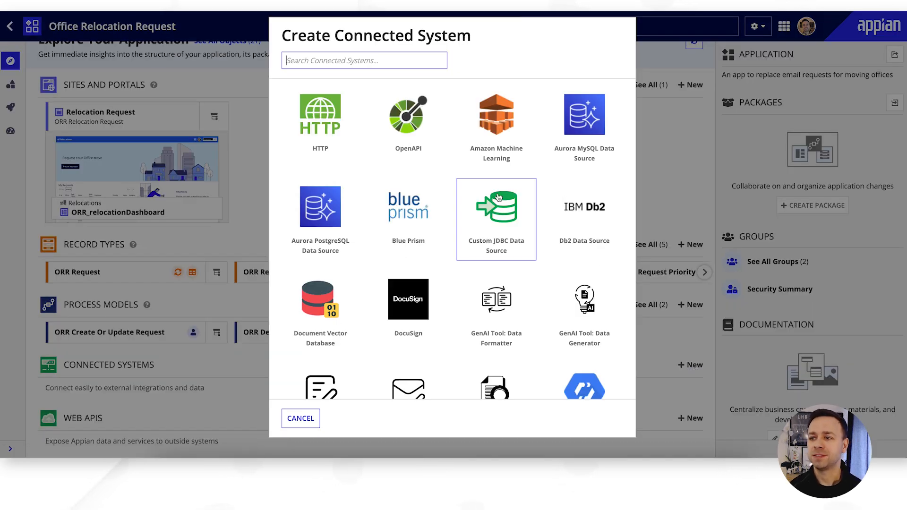
scroll("down", 3)
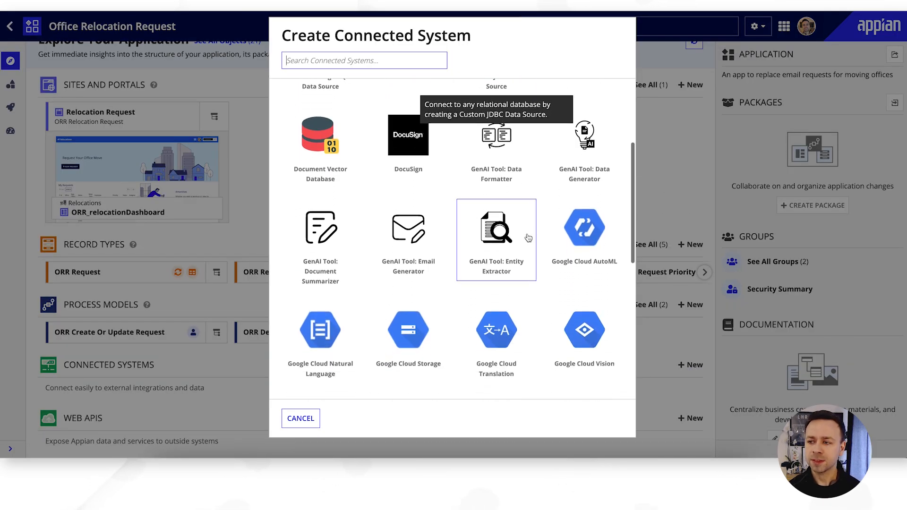
scroll("down", 3)
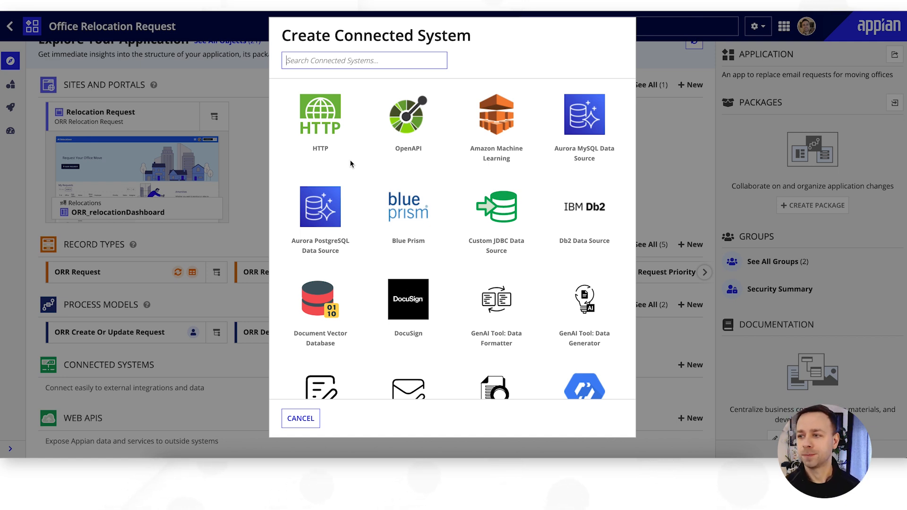
scroll("down", 3)
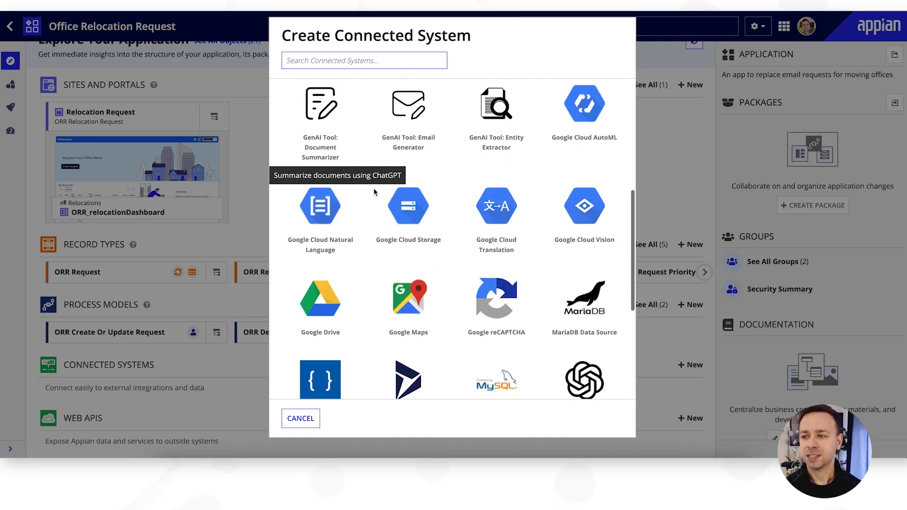
scroll("down", 3)
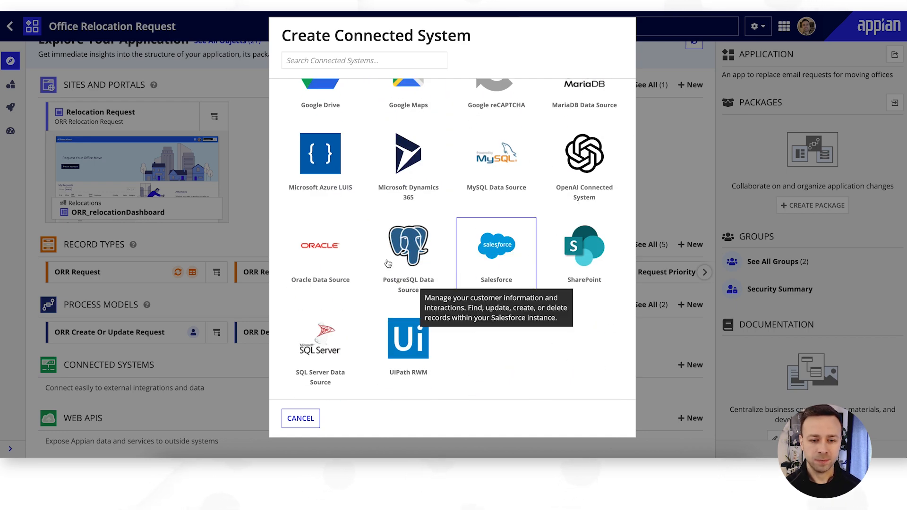
- Create Salesforce connection 'ORR SFDC Connection' with Username-Password OAuth credentials and test it successfully
left_click(496, 244)
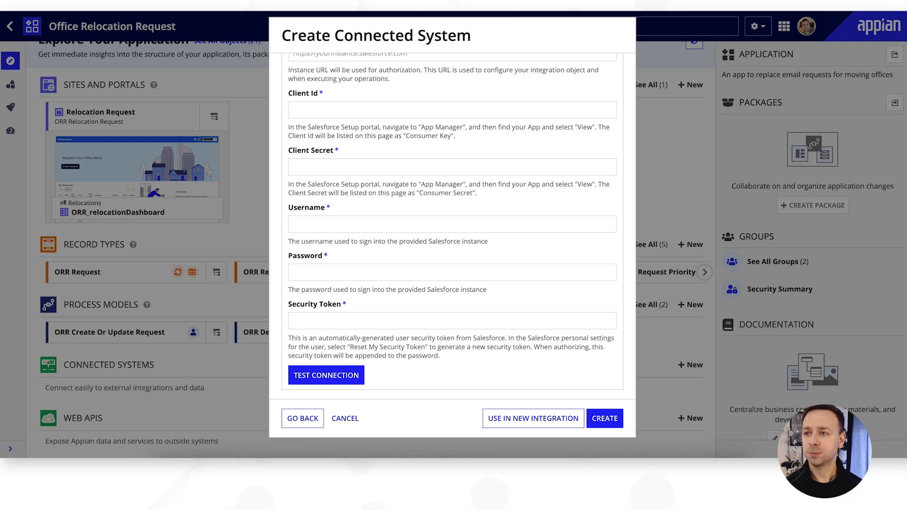
mouse_move(419, 85)
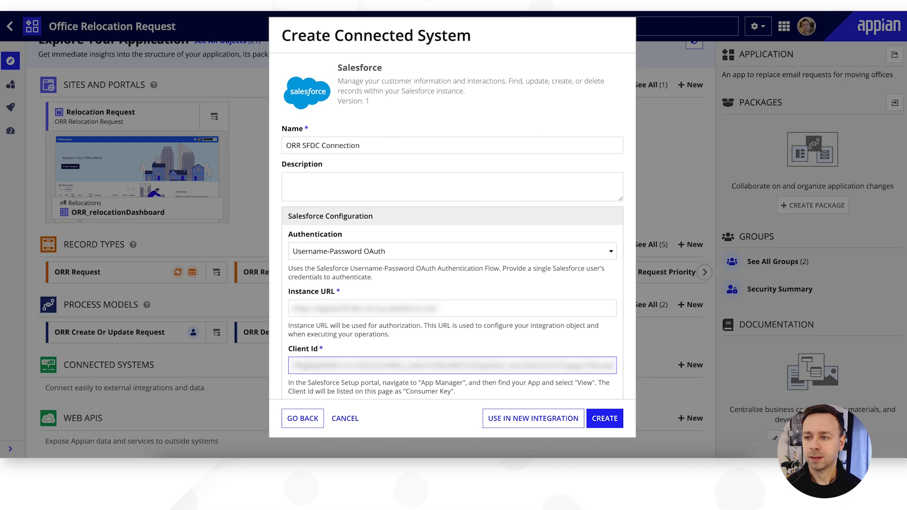
scroll("down", 3)
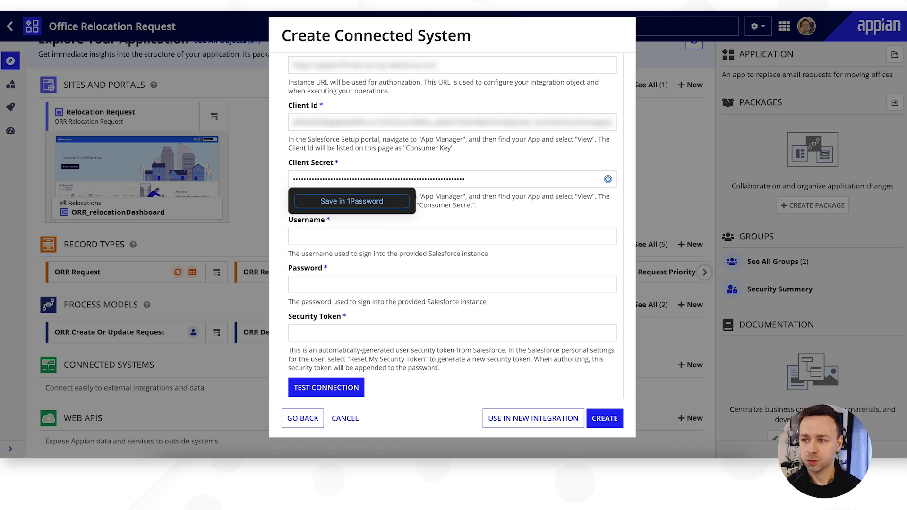
mouse_move(481, 242)
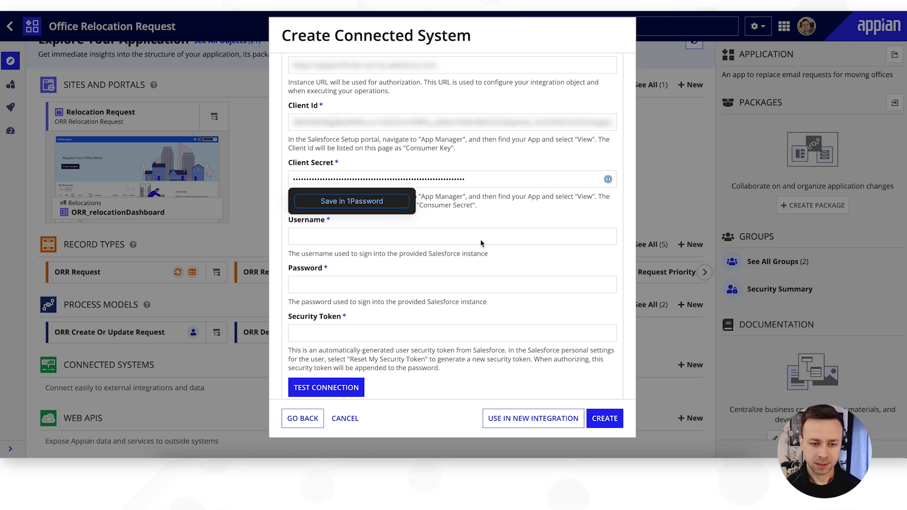
left_click(451, 236)
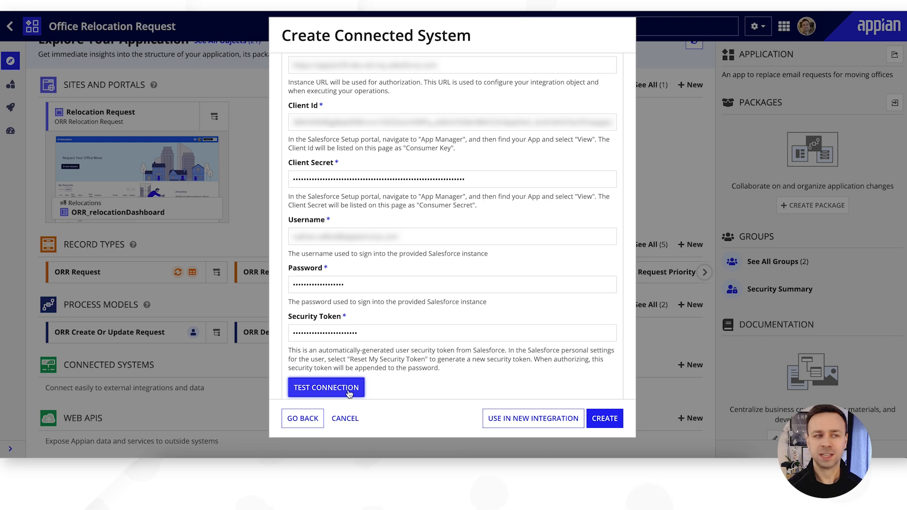
scroll("down", 3)
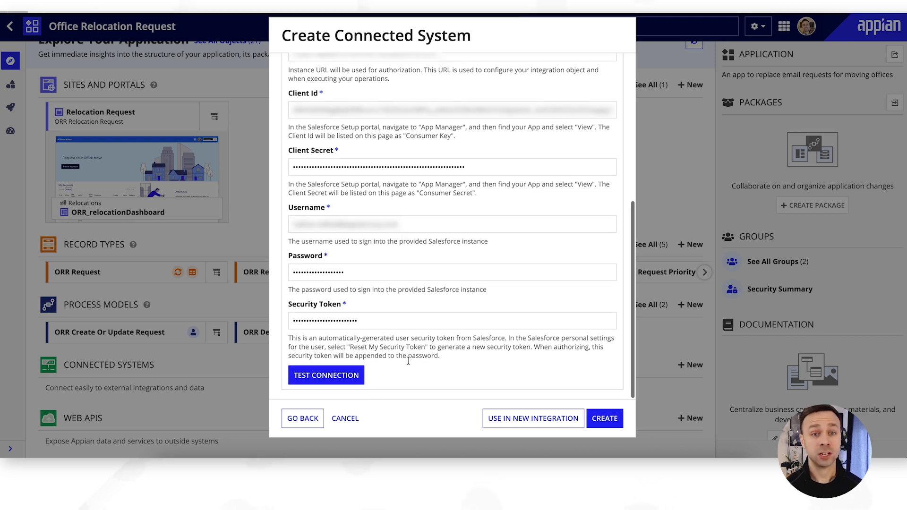
left_click(325, 374)
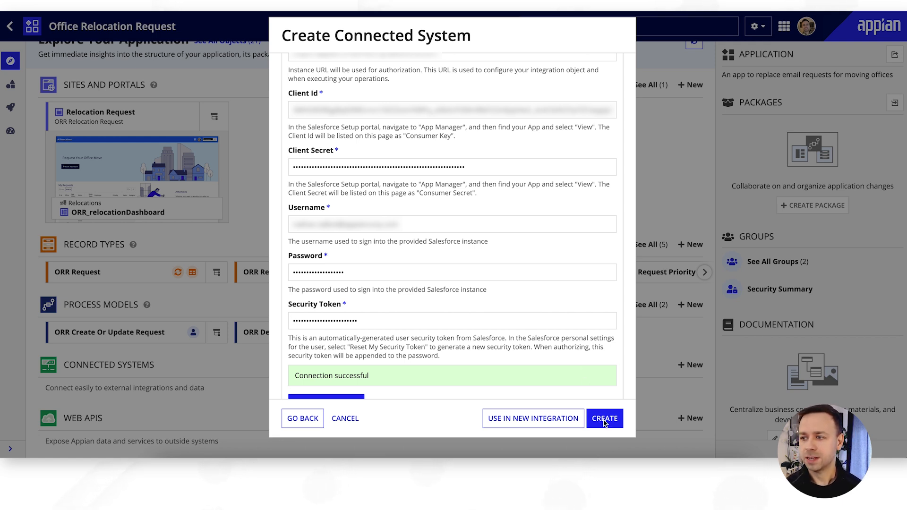
mouse_move(549, 420)
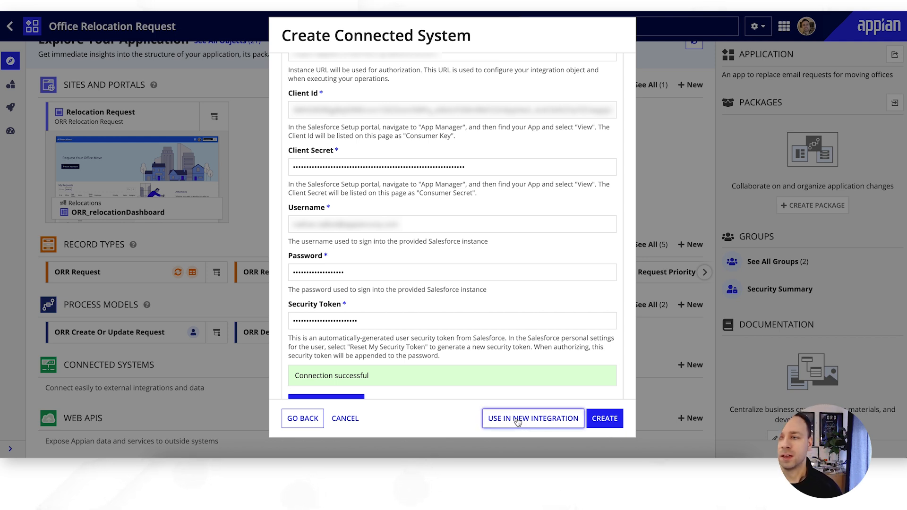
- Save ORR SFDC Connection with default ORR Users and ORR Administrators permissions for a new integration
left_click(604, 418)
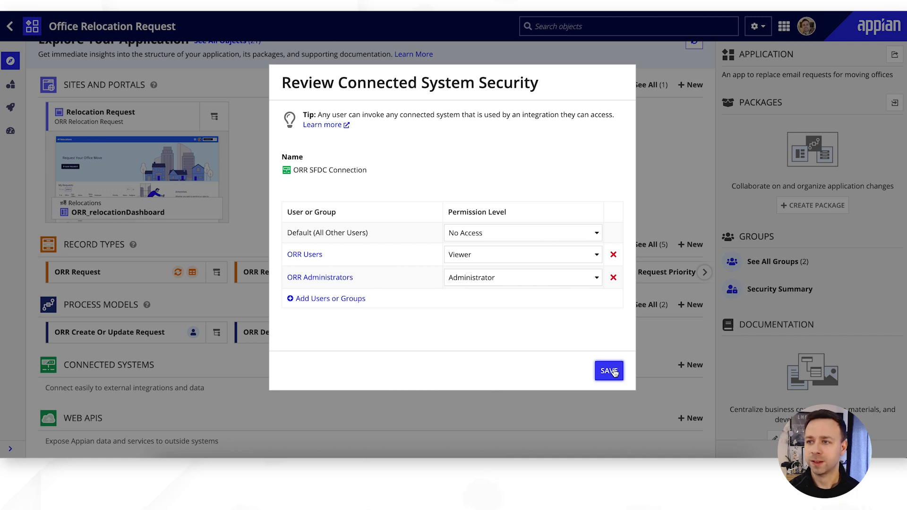
left_click(607, 371)
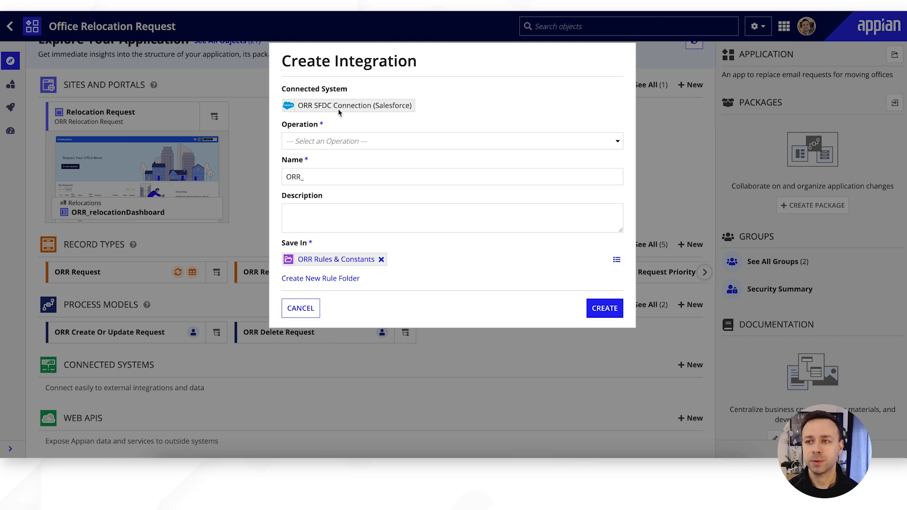
mouse_move(347, 106)
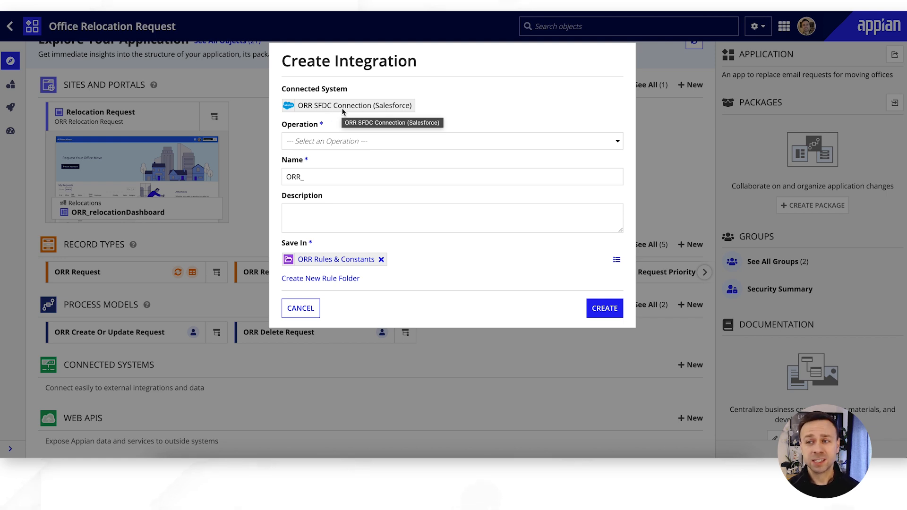
- Create integration ORR_getContactInfo using the SOQL Query operation, stored in ORR Rules & Constants
left_click(451, 141)
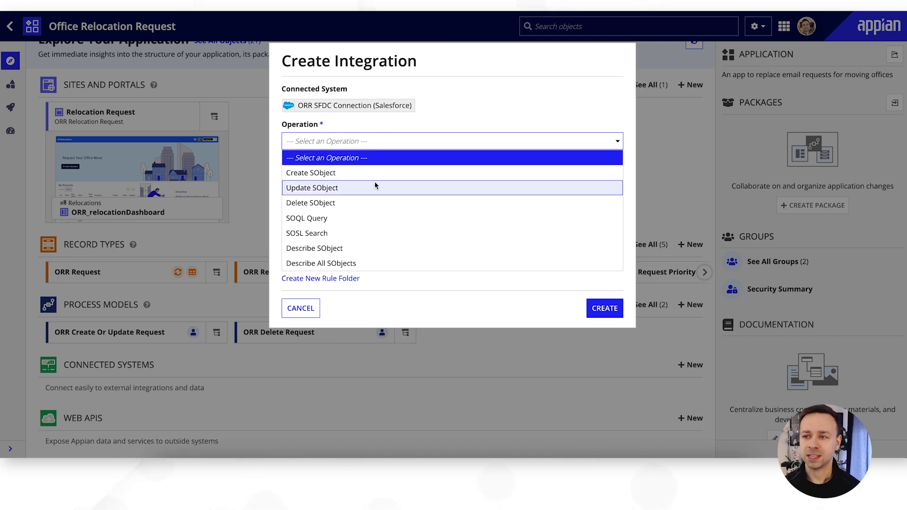
mouse_move(386, 225)
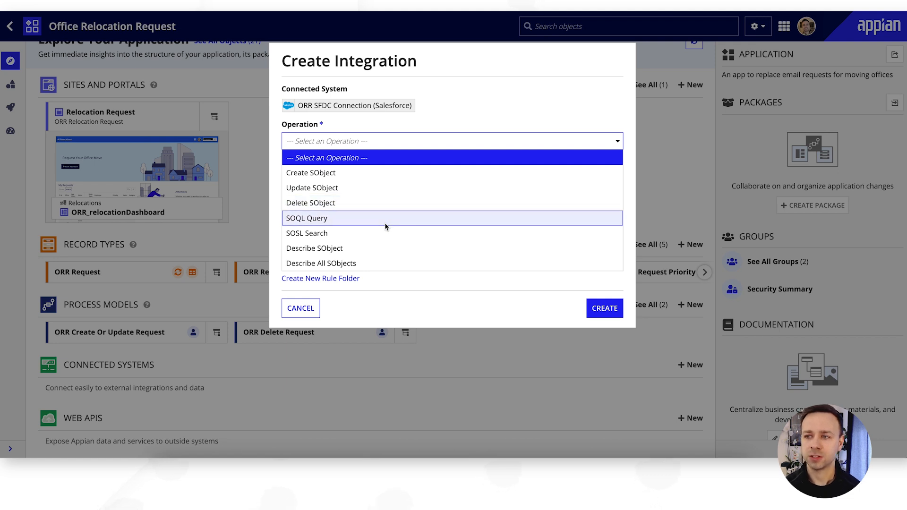
left_click(307, 218)
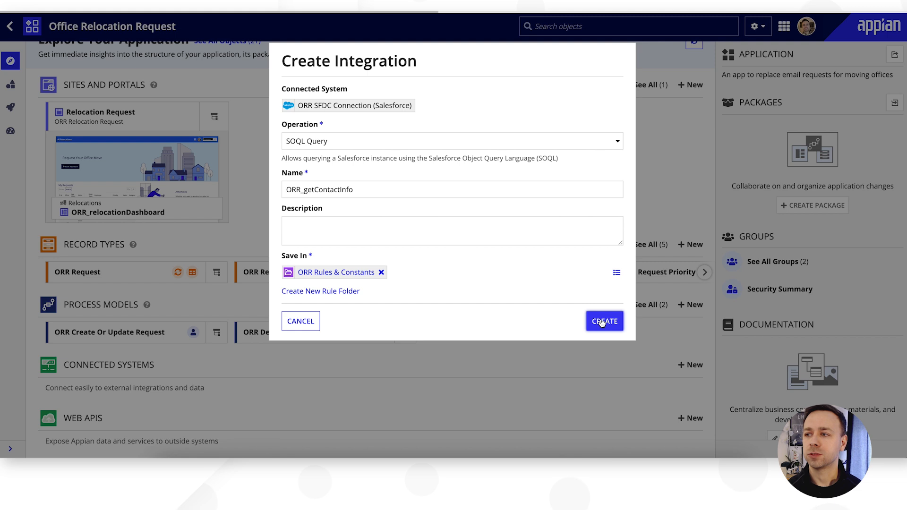
left_click(603, 322)
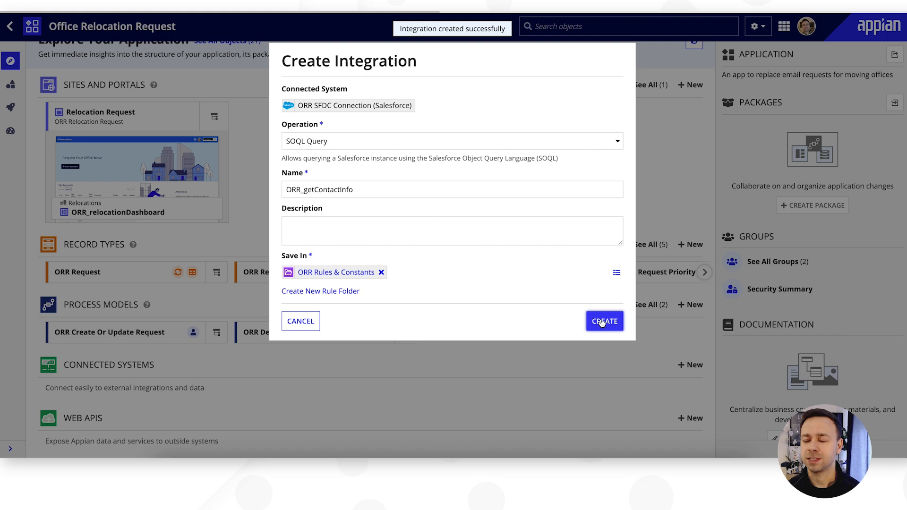
- Choose Contact as the Salesforce object queried by ORR_getContactInfo
left_click(603, 322)
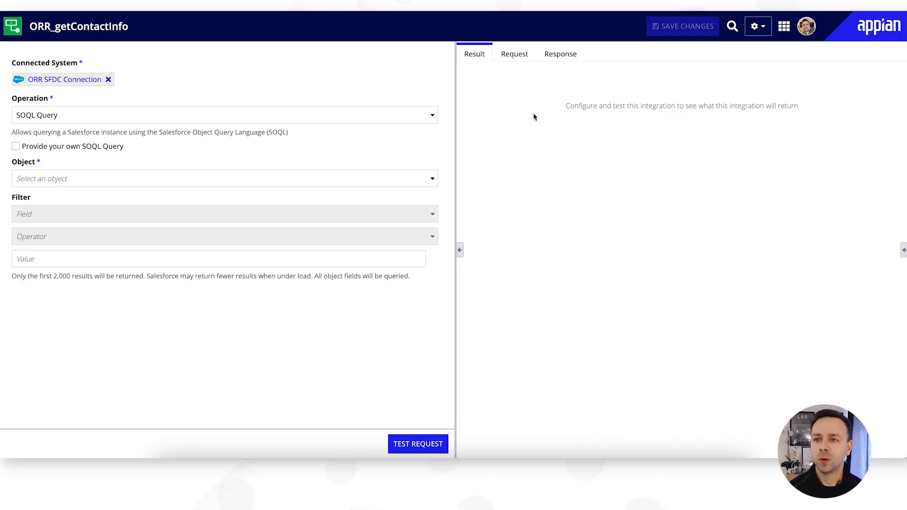
mouse_move(79, 132)
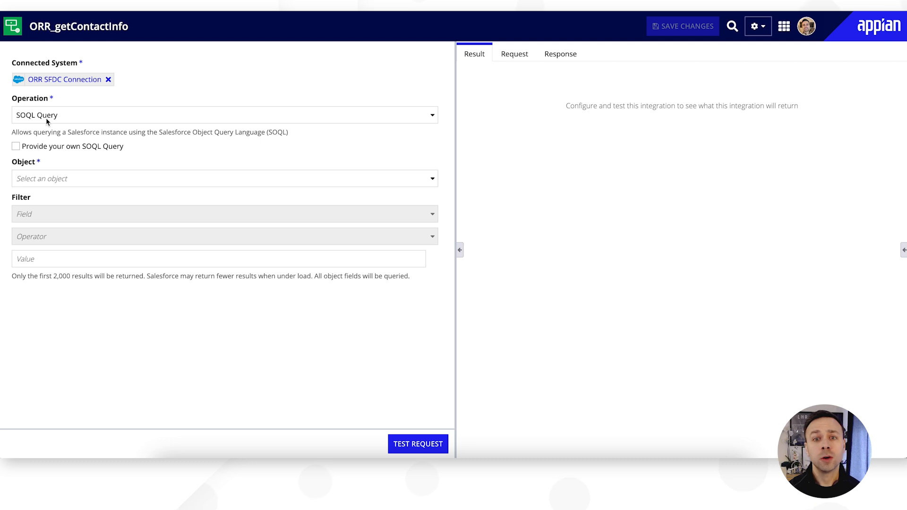
mouse_move(77, 180)
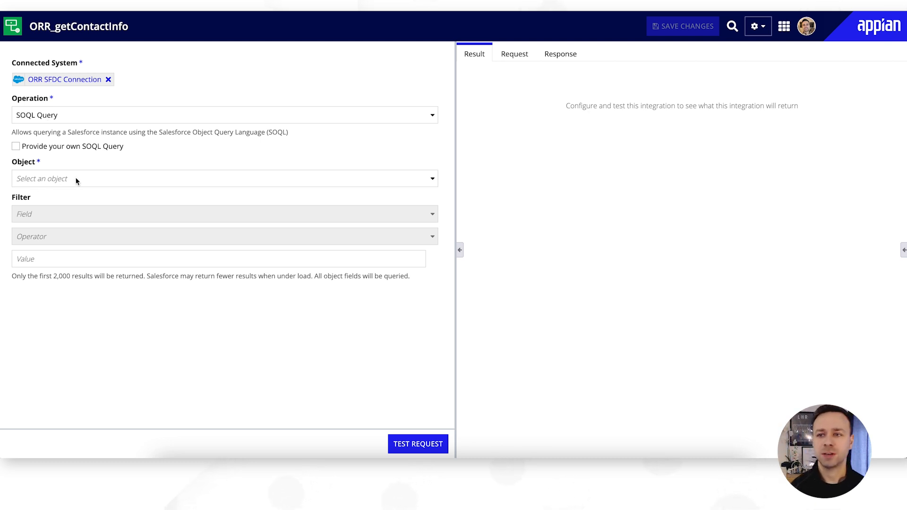
left_click(224, 178)
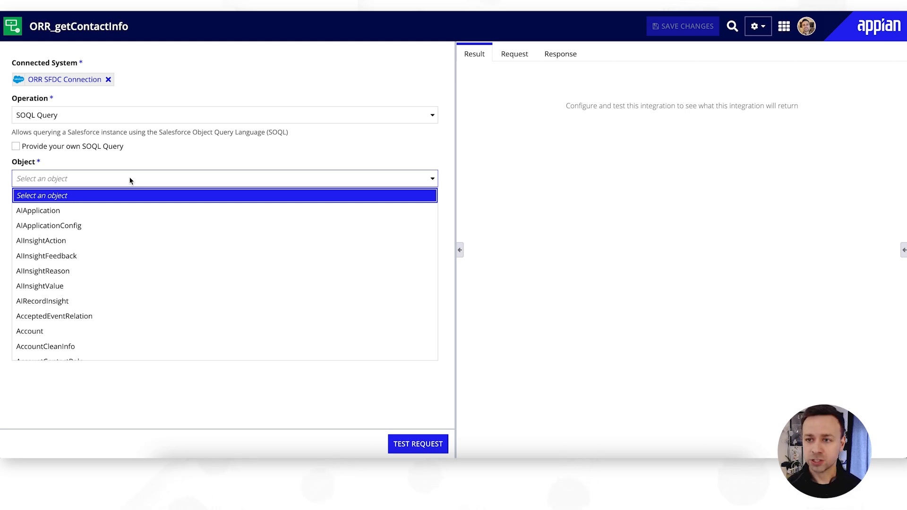
mouse_move(145, 187)
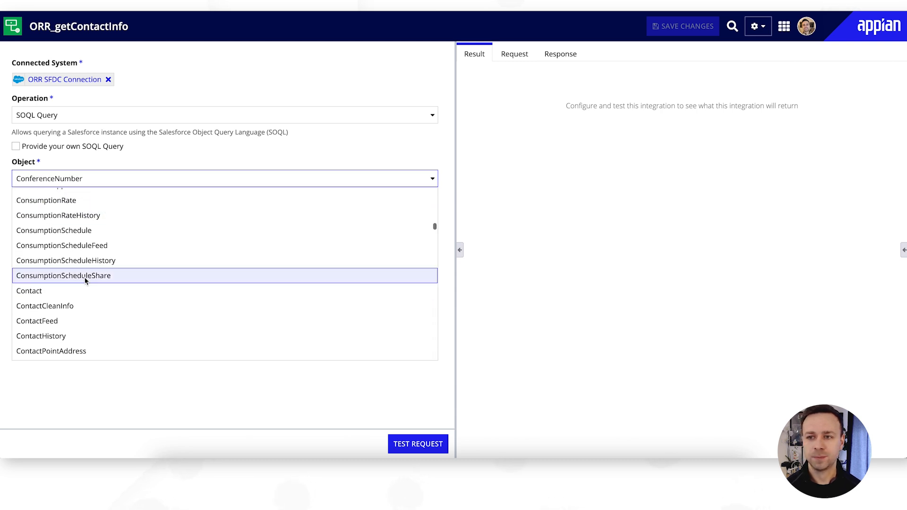
left_click(28, 290)
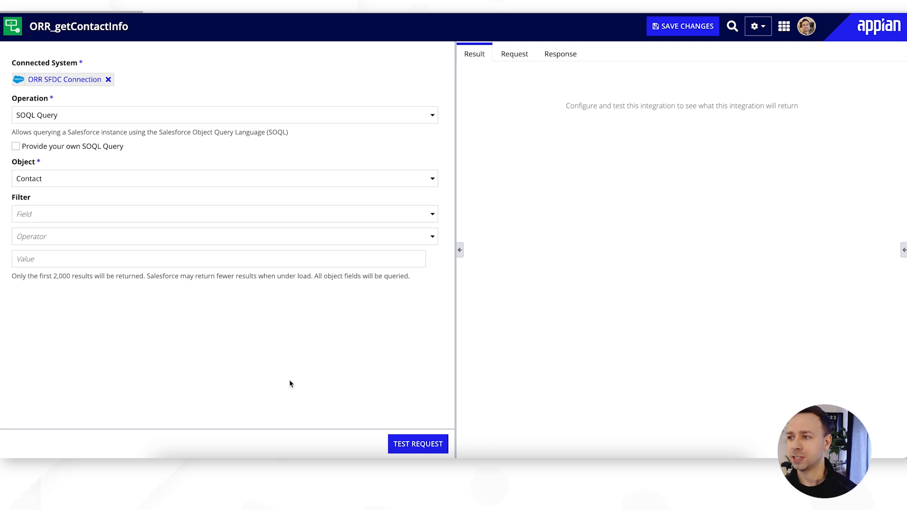
left_click(417, 444)
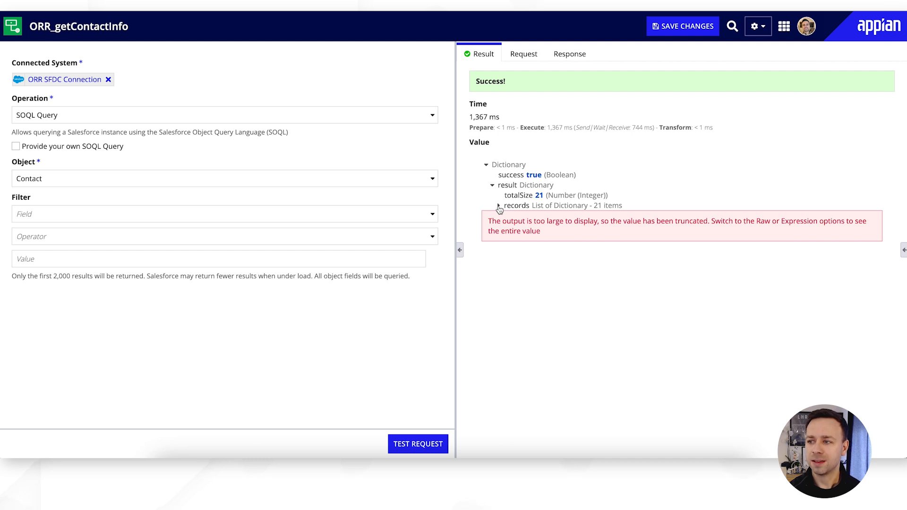
left_click(497, 205)
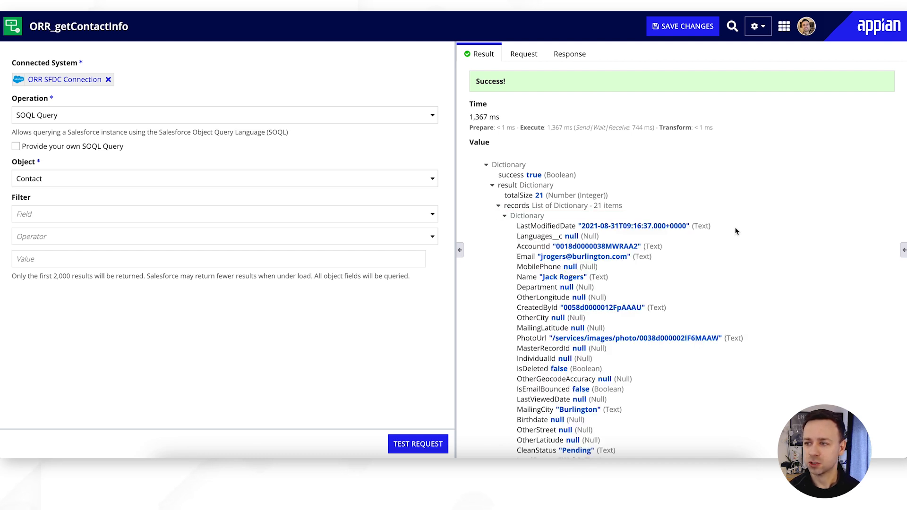
mouse_move(528, 370)
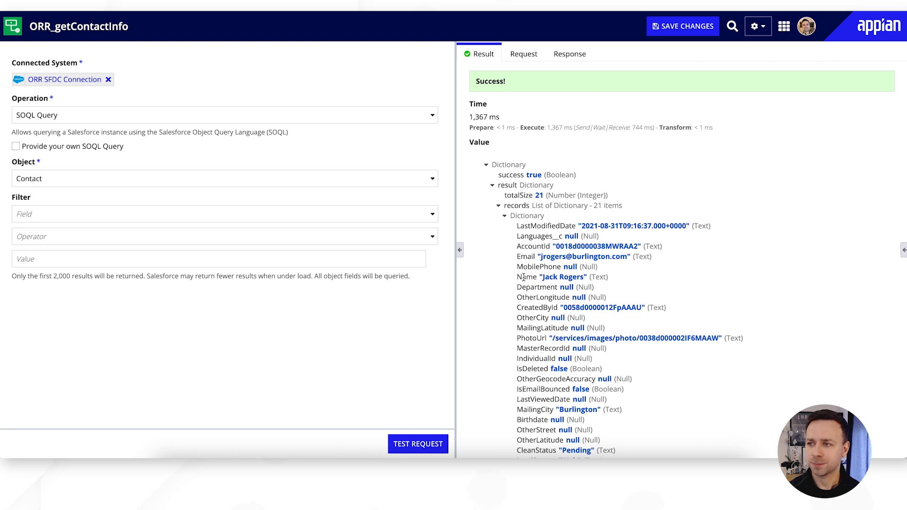
scroll("down", 3)
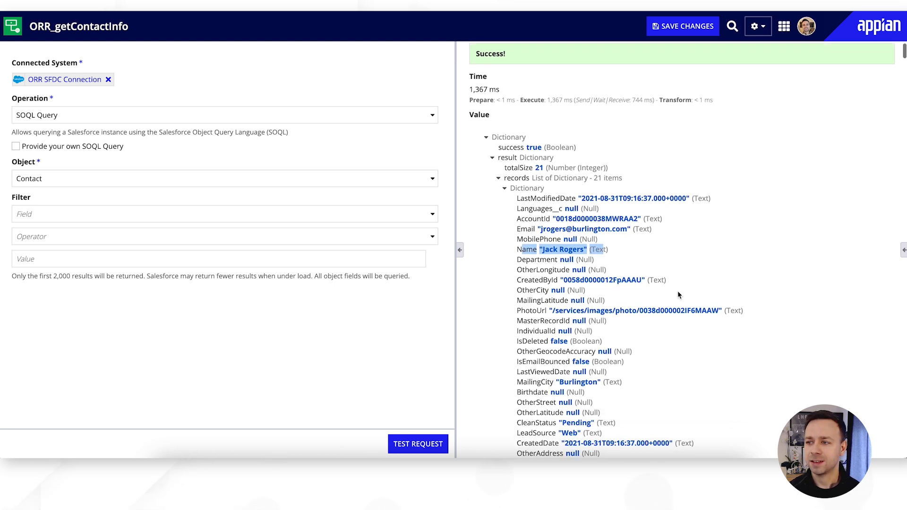
scroll("down", 3)
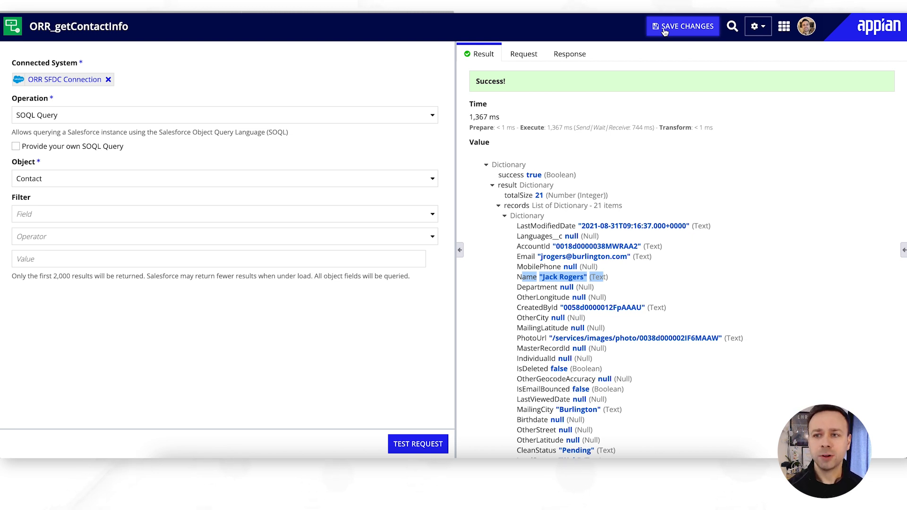
mouse_move(435, 112)
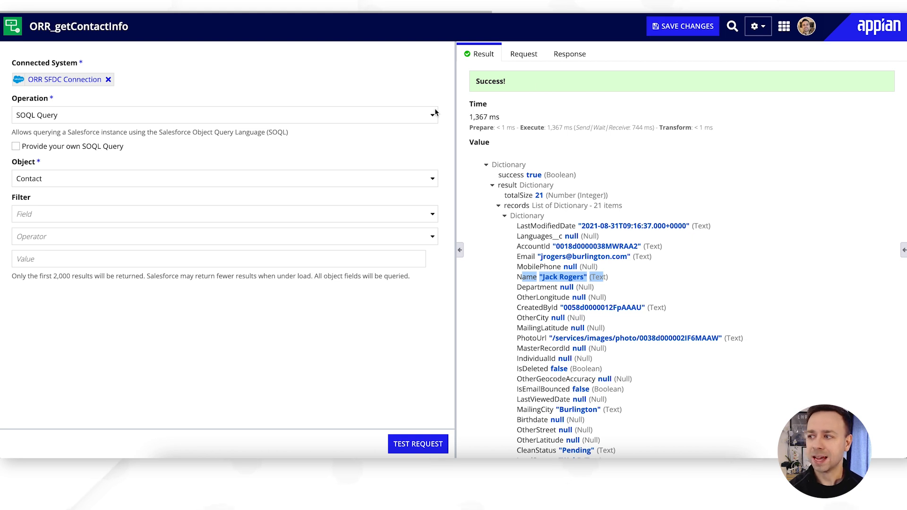
left_click(682, 26)
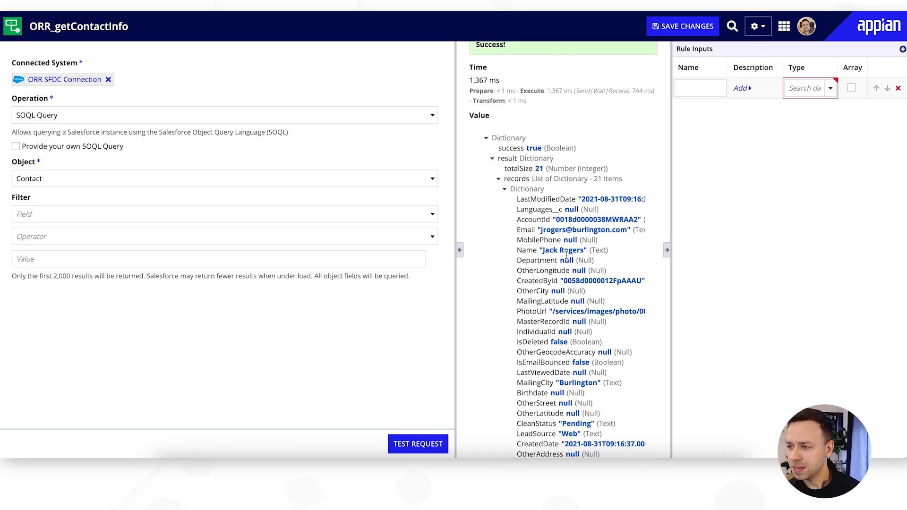
- Add a rule input named 'email' of type Text to ORR_getContactInfo
scroll("down", 3)
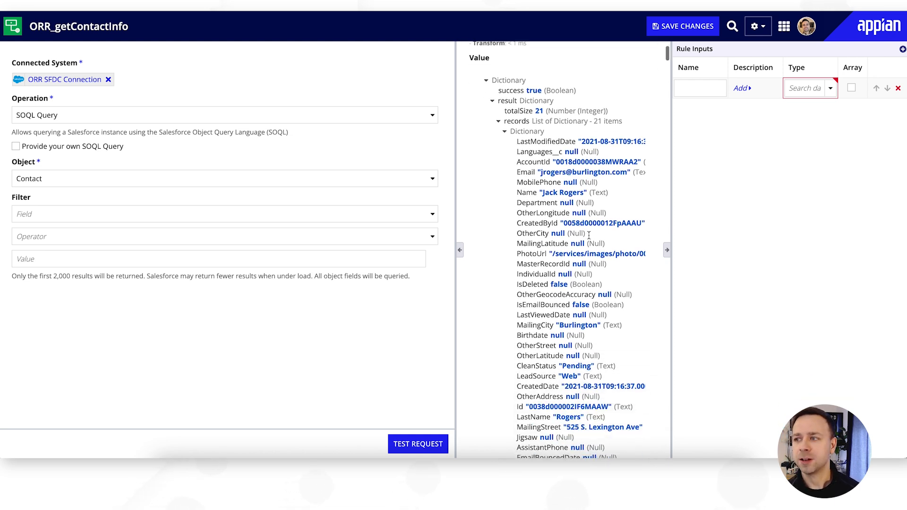
scroll("down", 3)
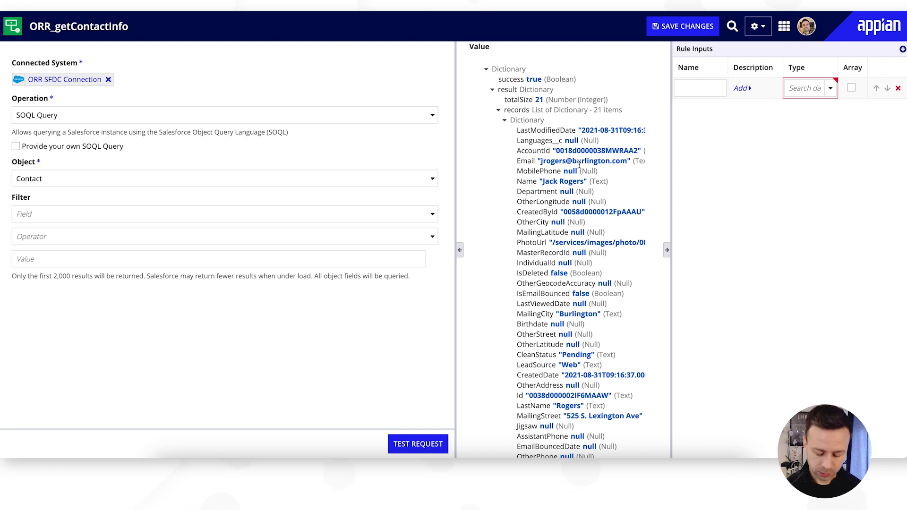
type("email")
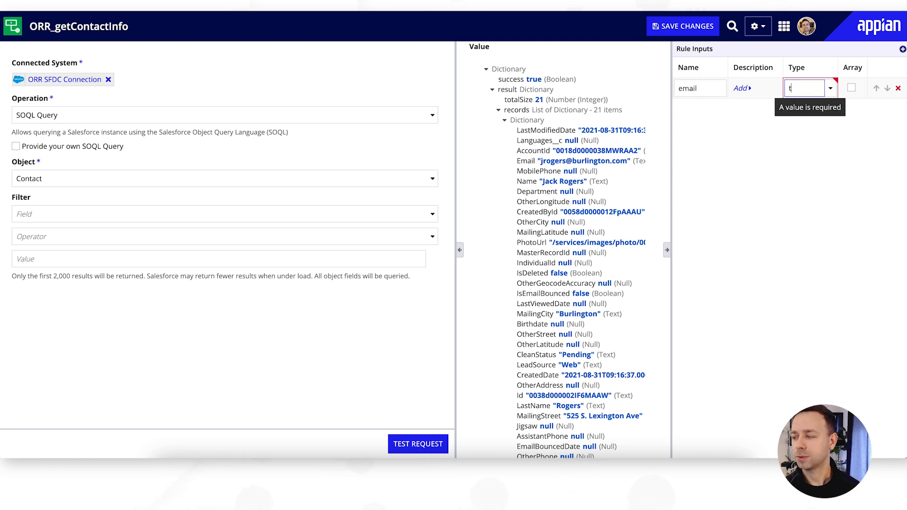
type("ext")
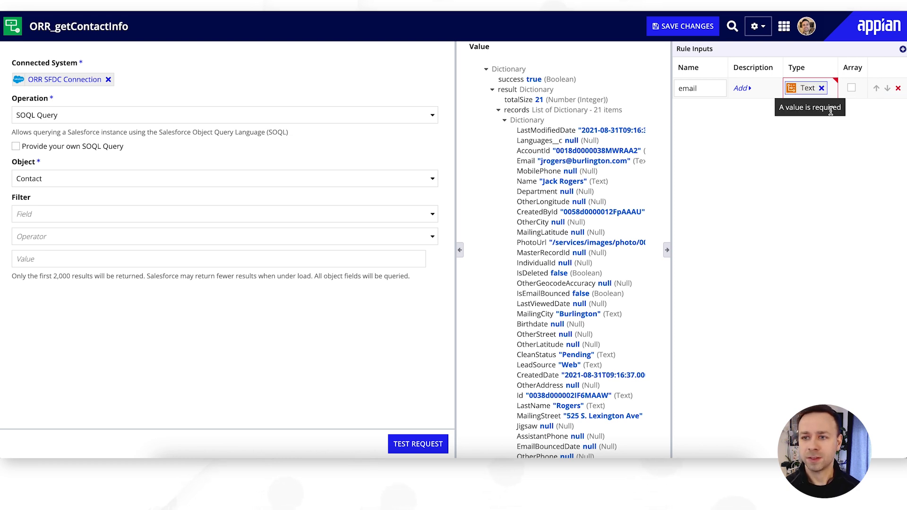
left_click(224, 214)
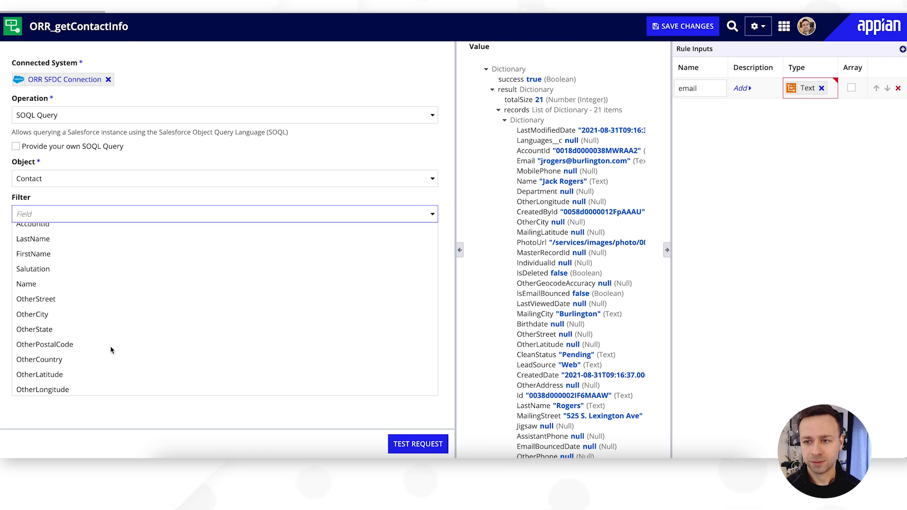
- Set the contact filter to Email = ri!email, entered as an expression
left_click(417, 443)
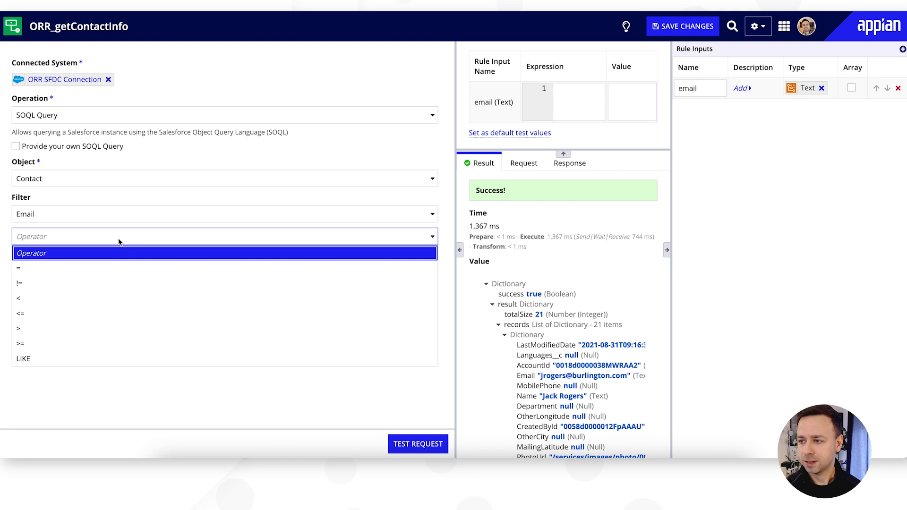
left_click(18, 268)
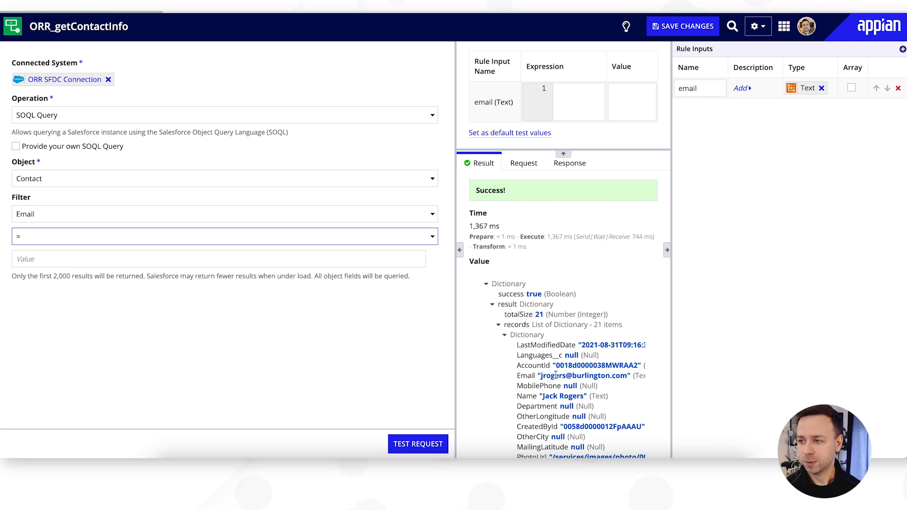
double_click(584, 375)
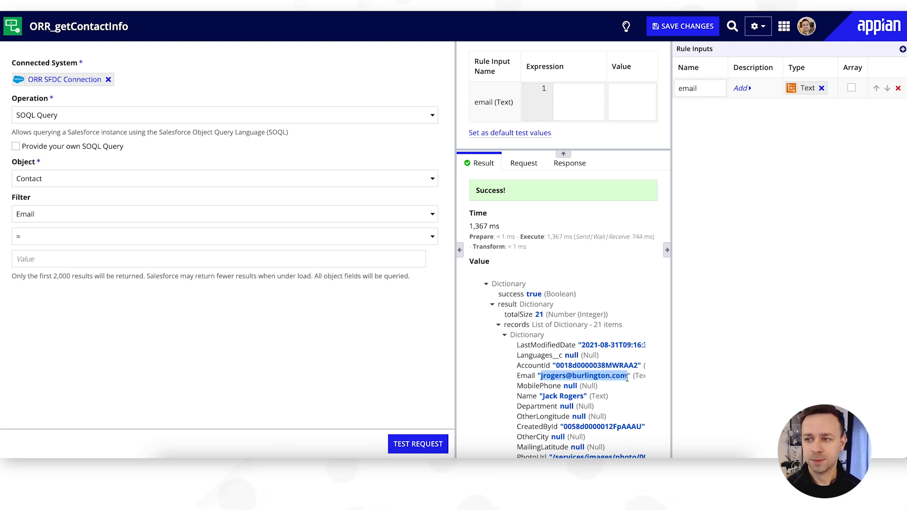
left_click(218, 258)
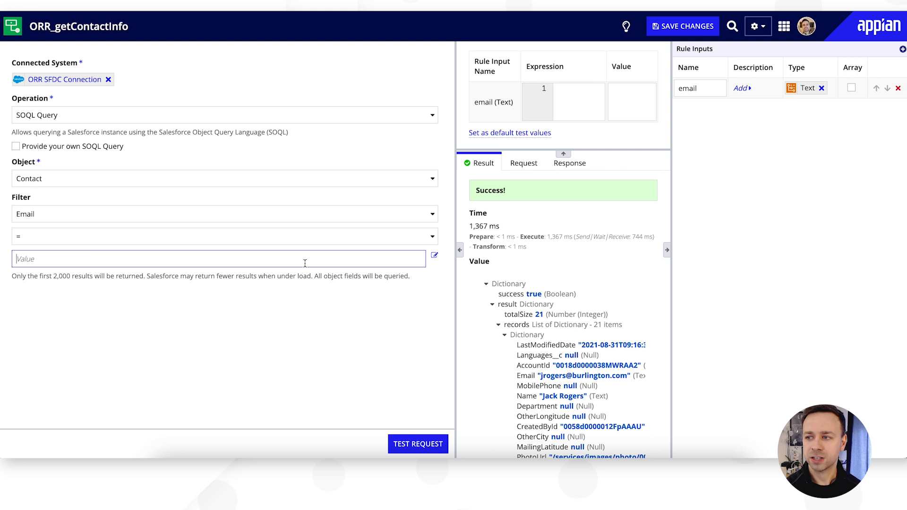
mouse_move(433, 256)
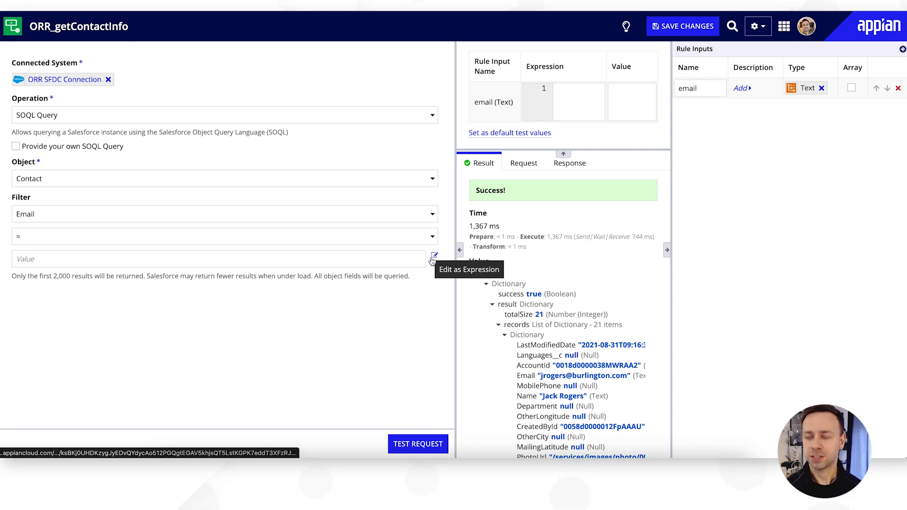
left_click(433, 256)
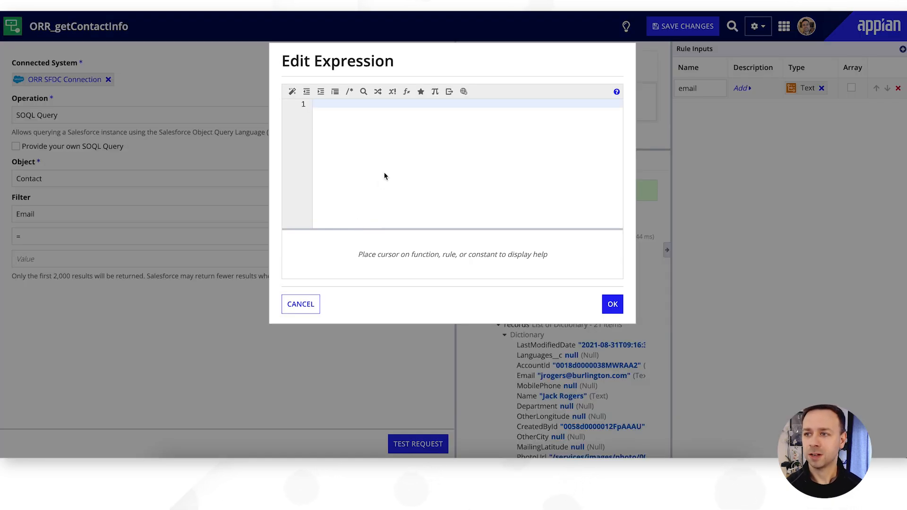
type("ri!")
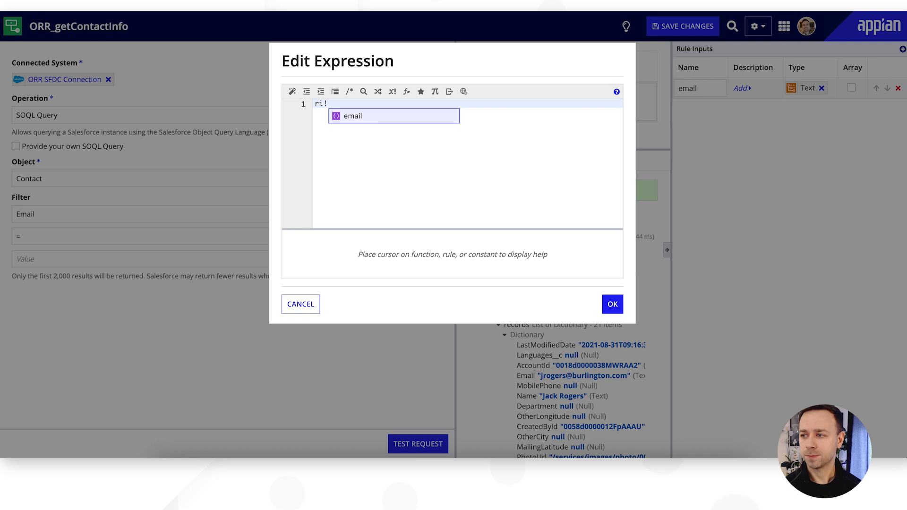
left_click(394, 115)
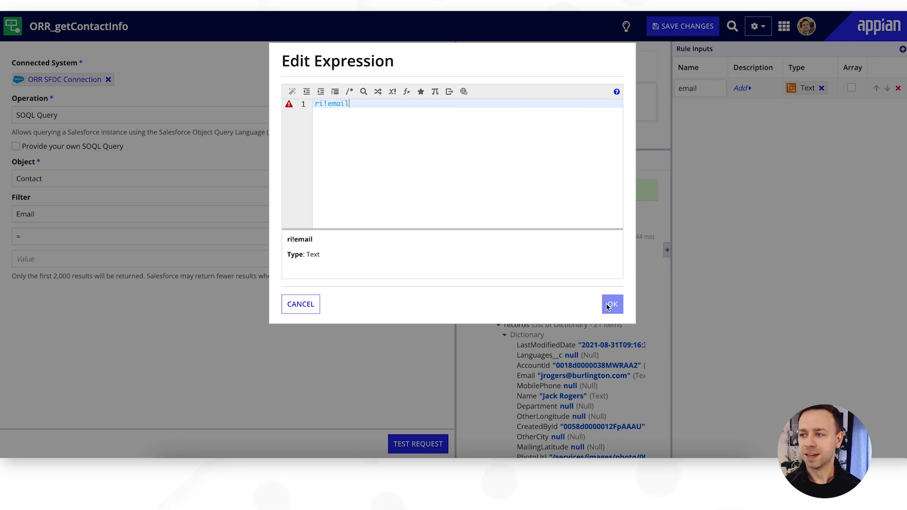
left_click(611, 304)
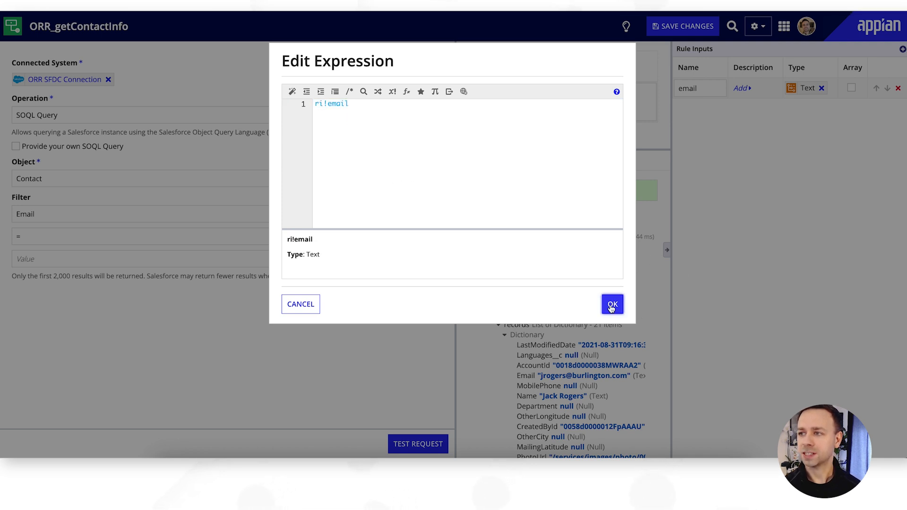
left_click(611, 304)
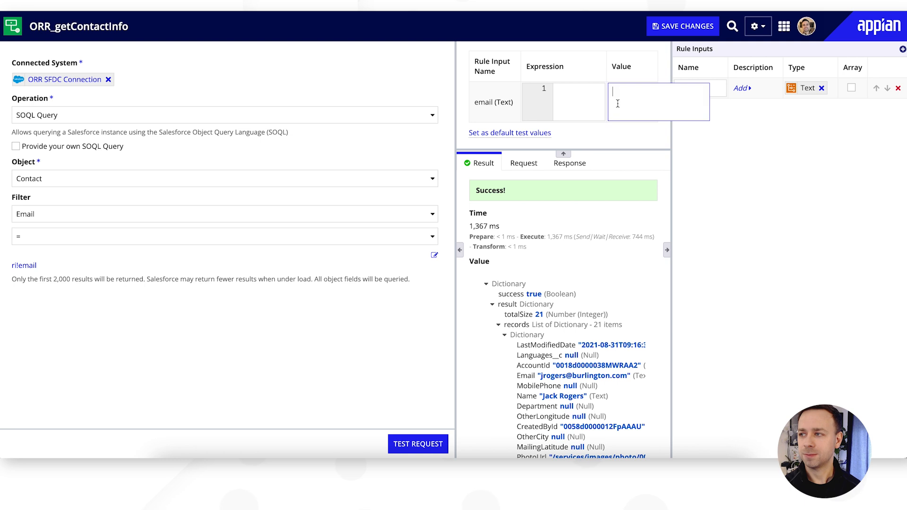
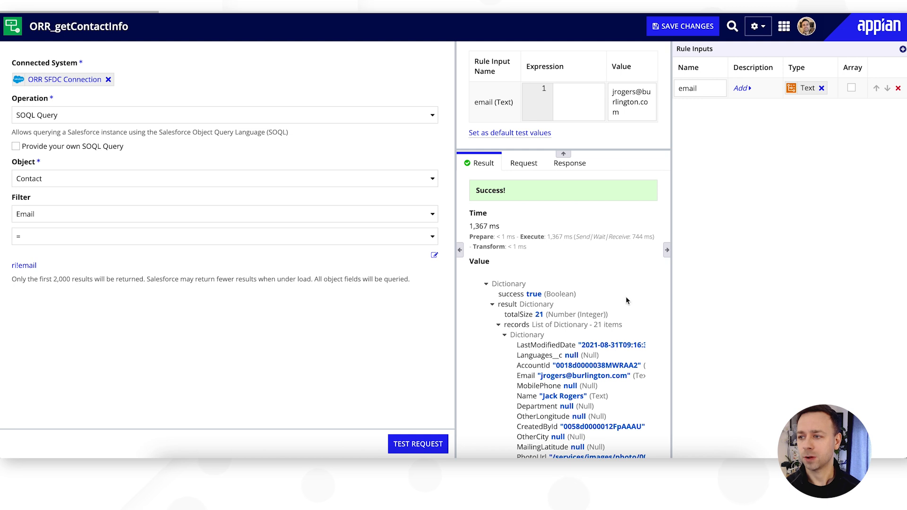
left_click(417, 443)
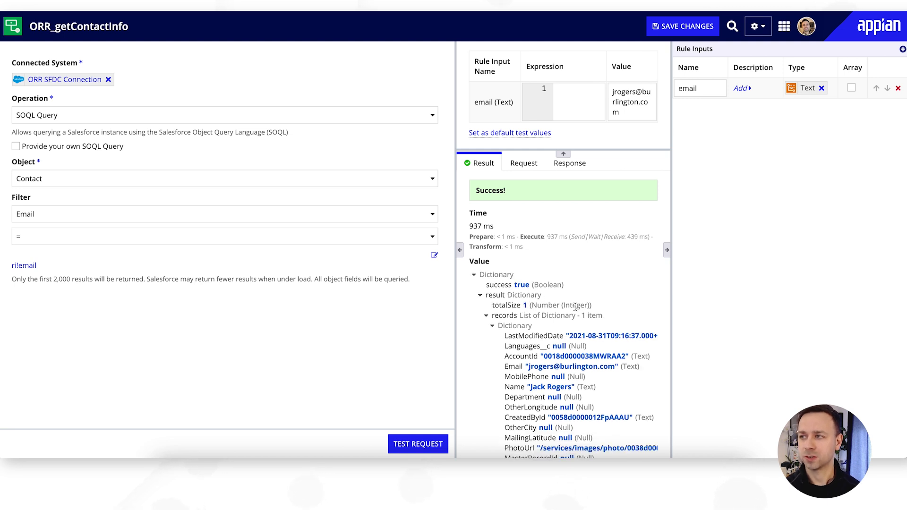
scroll("down", 3)
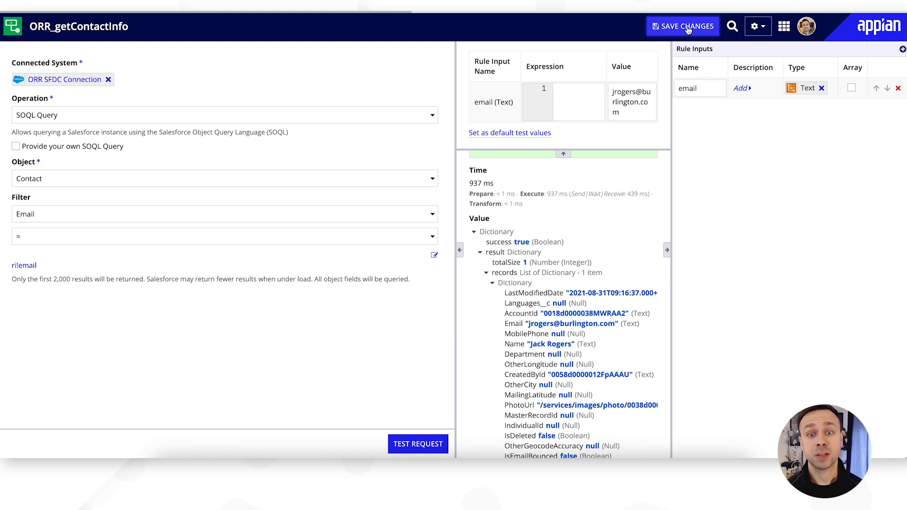
- Save ORR_getContactInfo changes and scroll through the single returned contact record
left_click(682, 26)
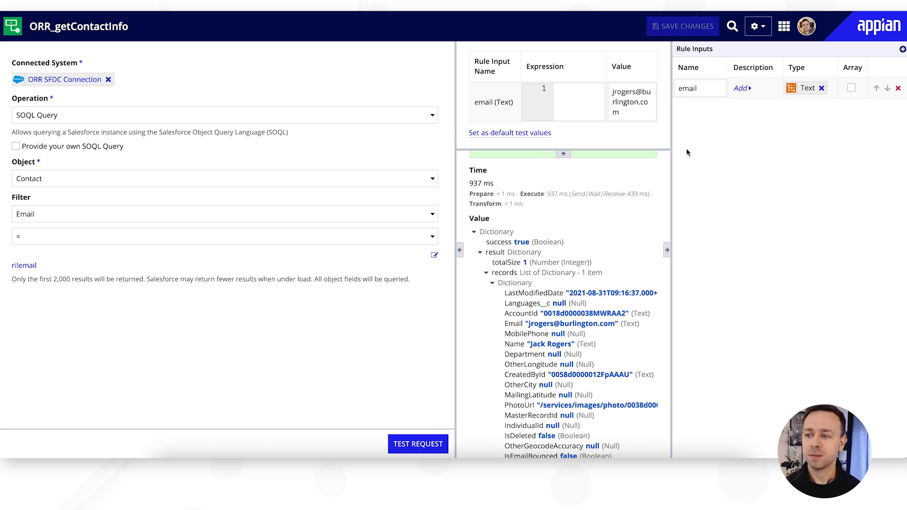
scroll("down", 3)
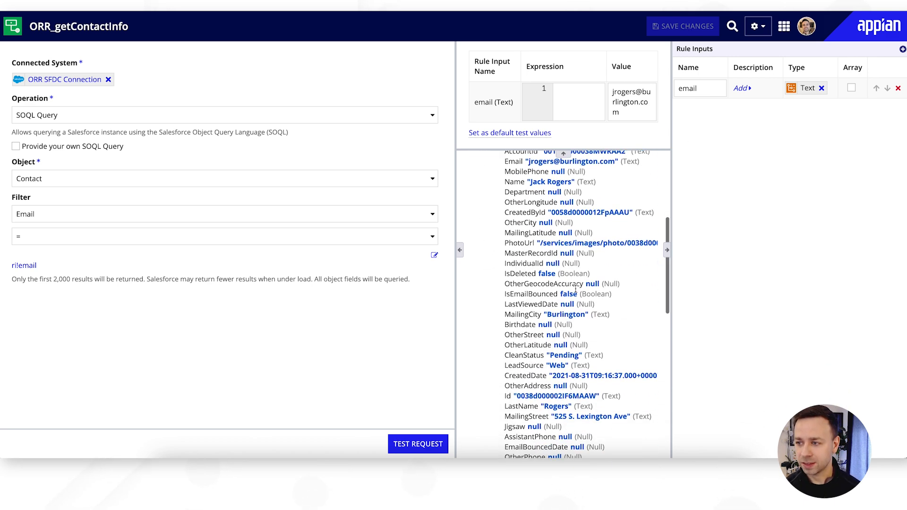
scroll("down", 3)
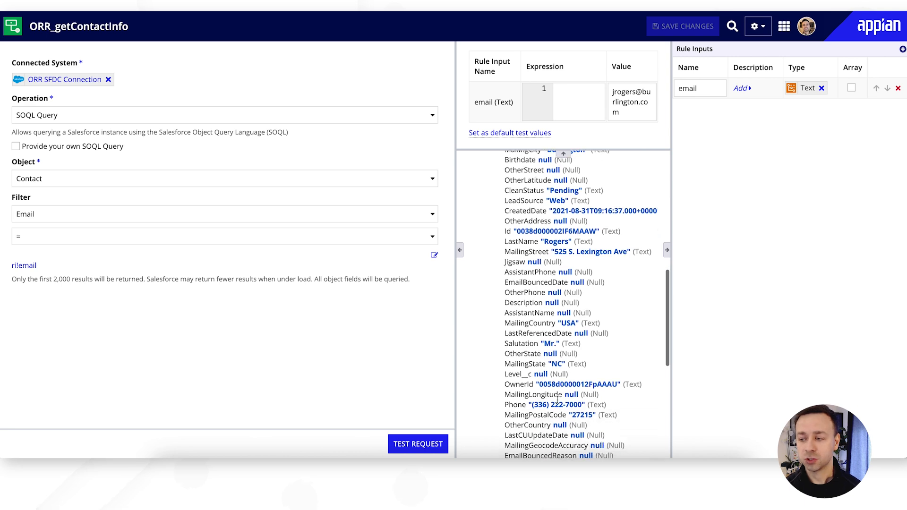
scroll("down", 3)
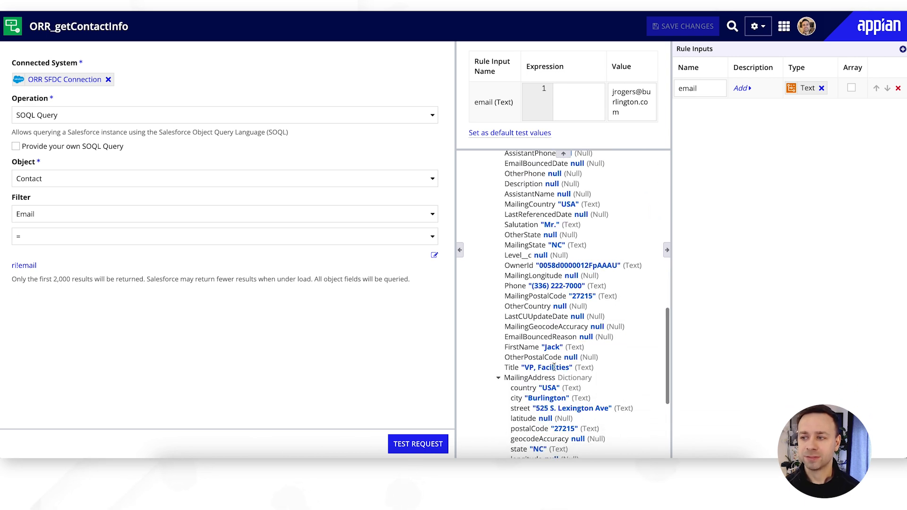
scroll("down", 3)
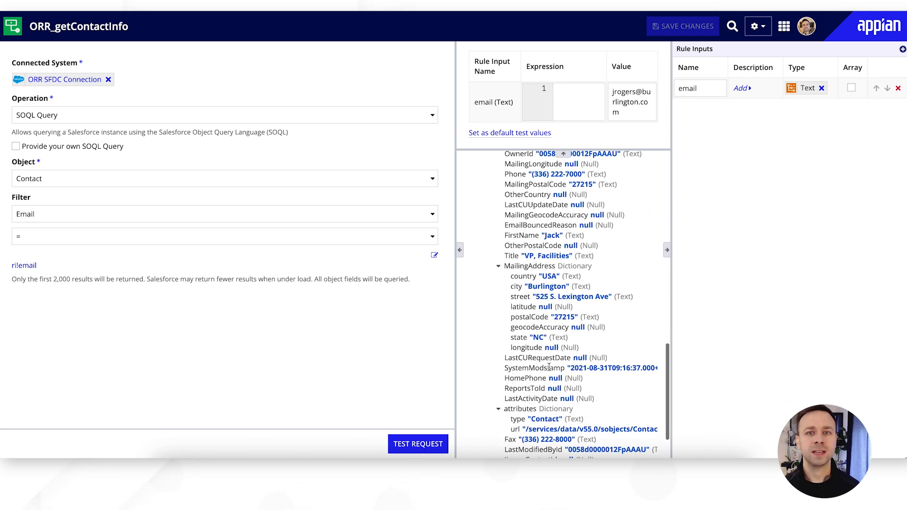
scroll("down", 3)
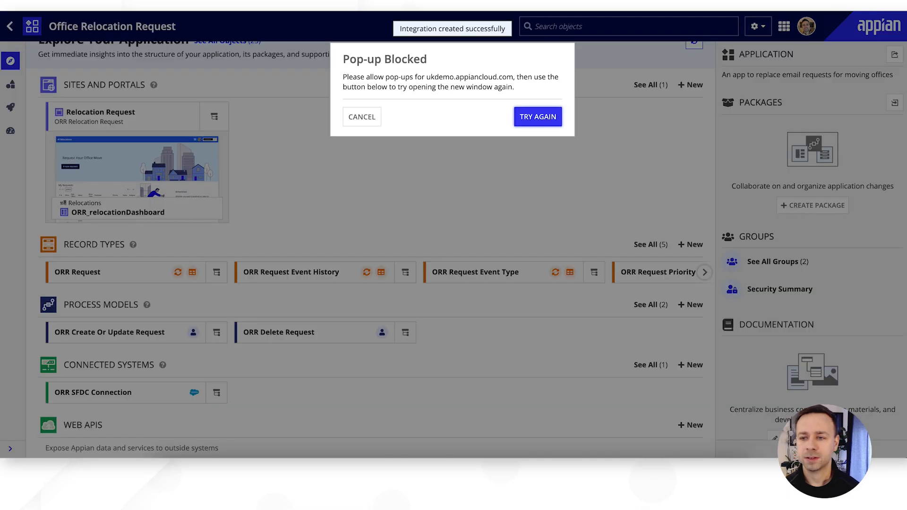
- Cancel the Pop-up Blocked dialog and start a new Web API from the application overview
left_click(361, 116)
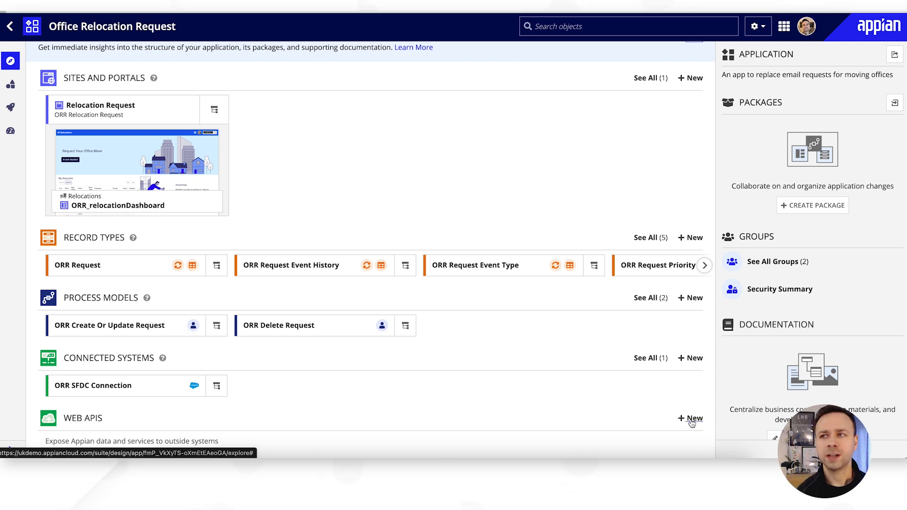
left_click(693, 418)
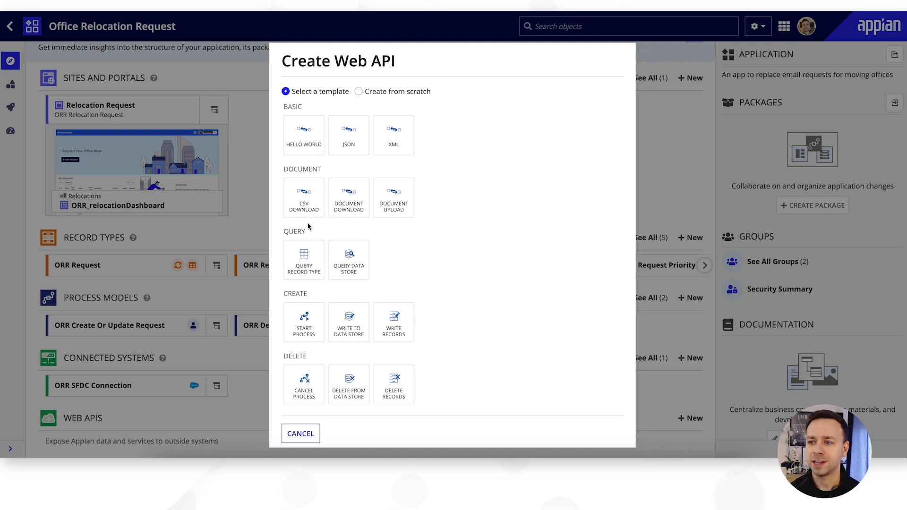
mouse_move(474, 223)
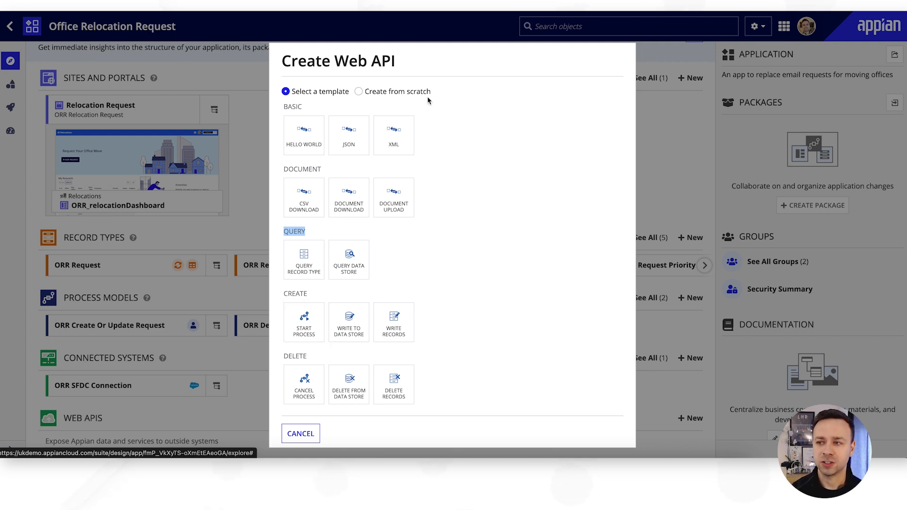
mouse_move(415, 164)
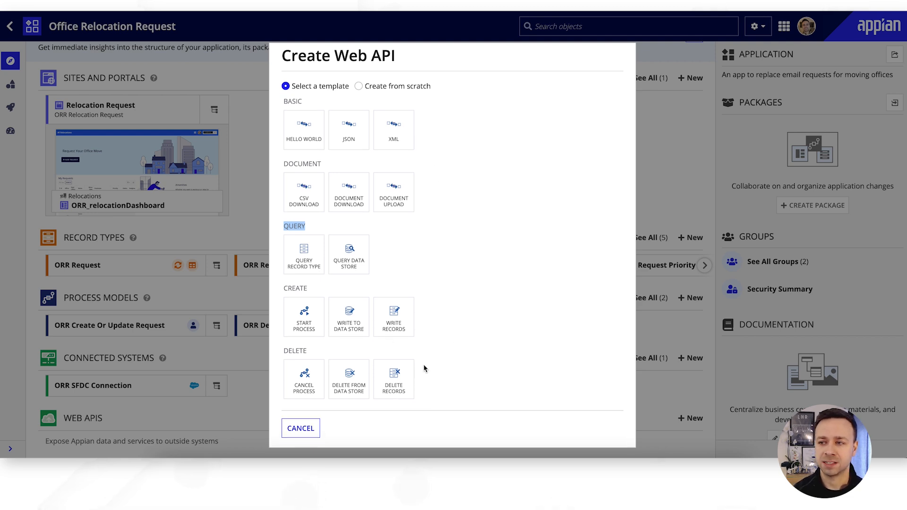
mouse_move(476, 335)
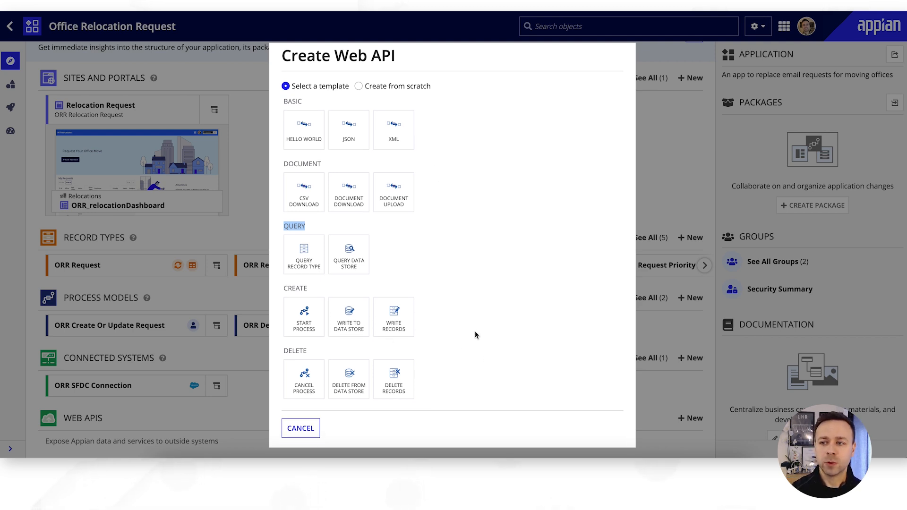
- Pick the Query Record Type template under QUERY for the new web API
left_click(304, 254)
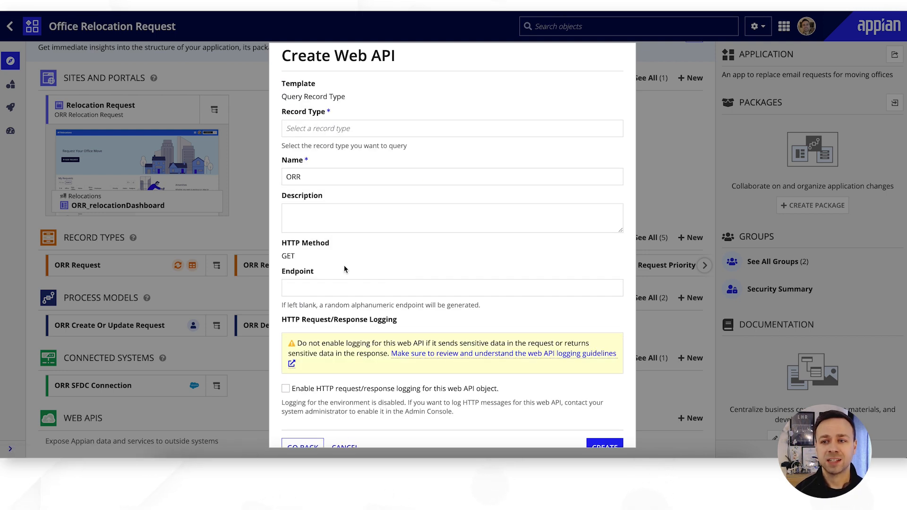
mouse_move(97, 276)
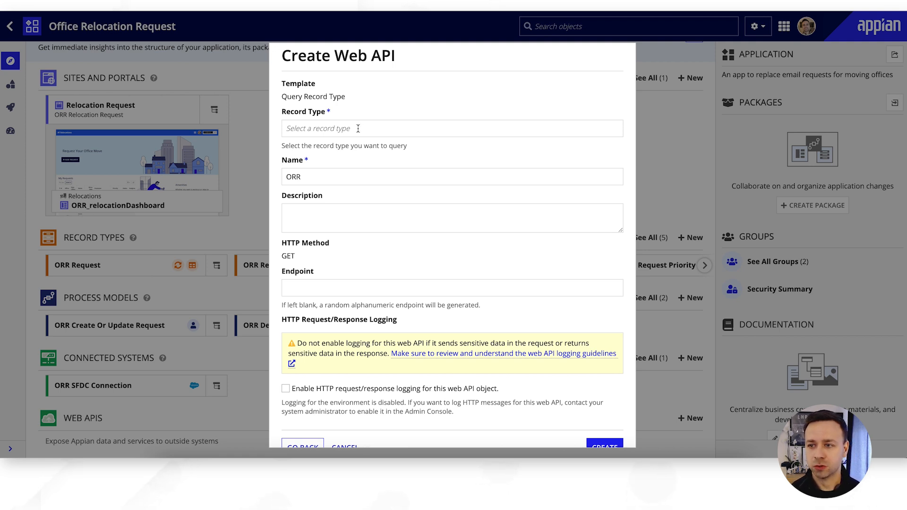
- Create GET web API 'ORR Live Requests' querying ORR Request at endpoint liverequests
left_click(451, 128)
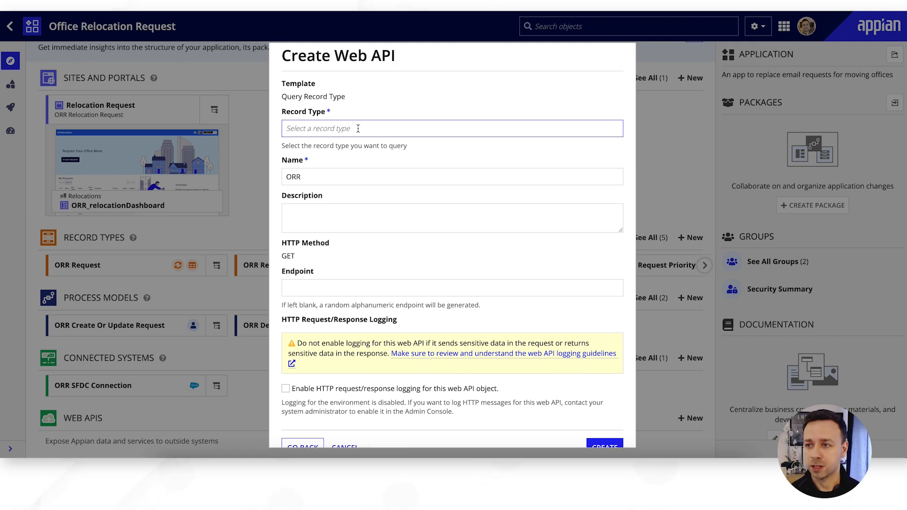
type("orr")
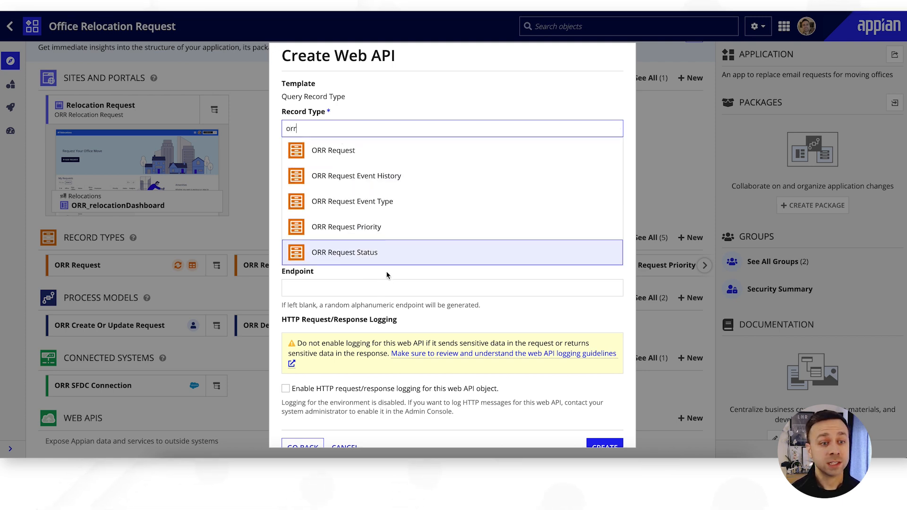
mouse_move(351, 157)
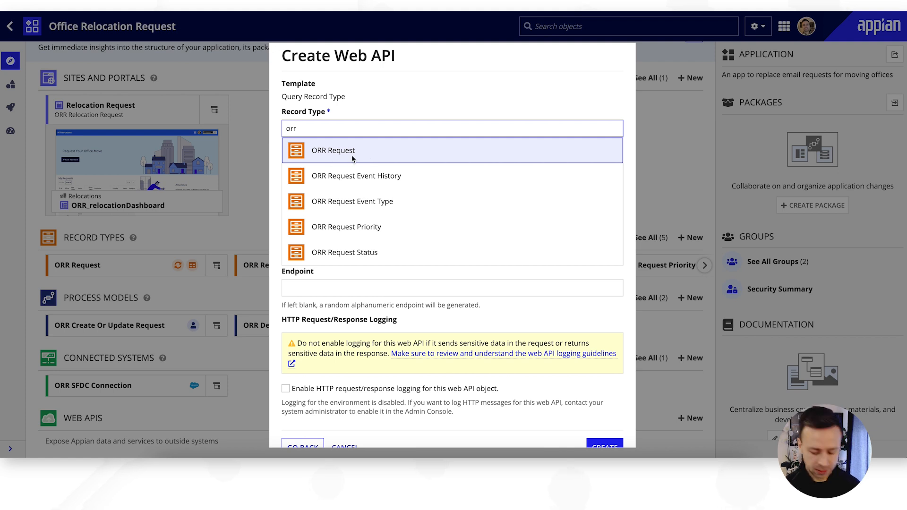
left_click(333, 150)
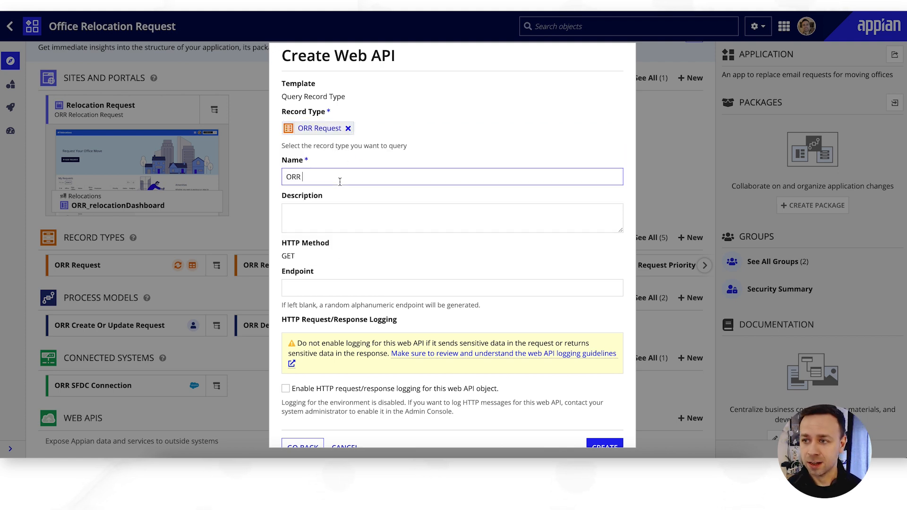
type("Live Requests")
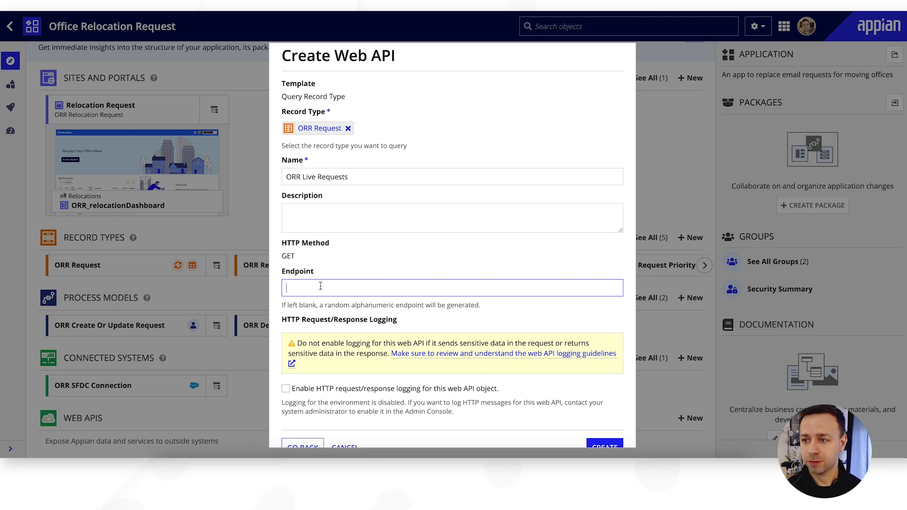
type("liverequests")
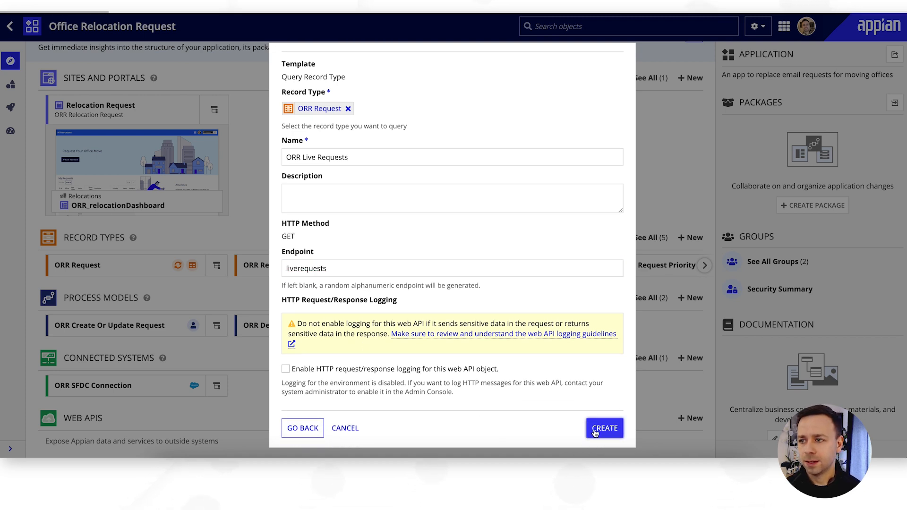
left_click(604, 428)
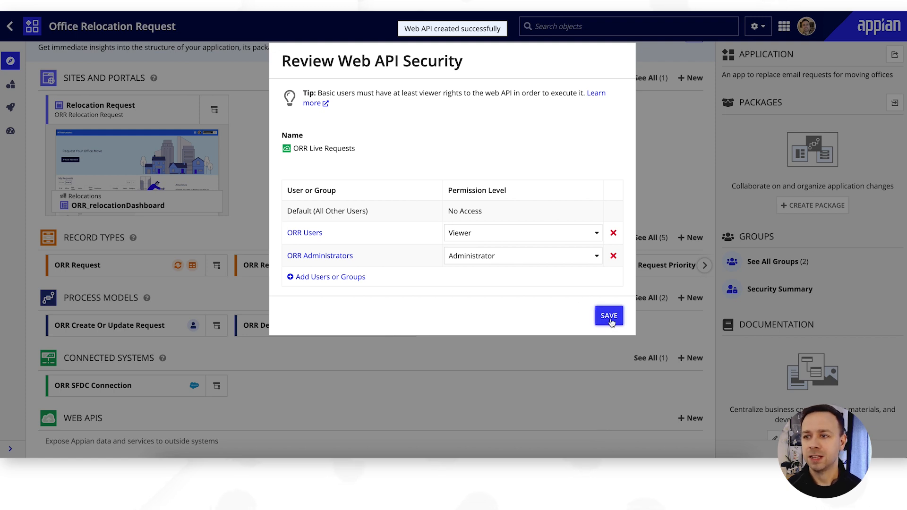
- Save default security: ORR Users as viewers, ORR Administrators as administrators
left_click(608, 316)
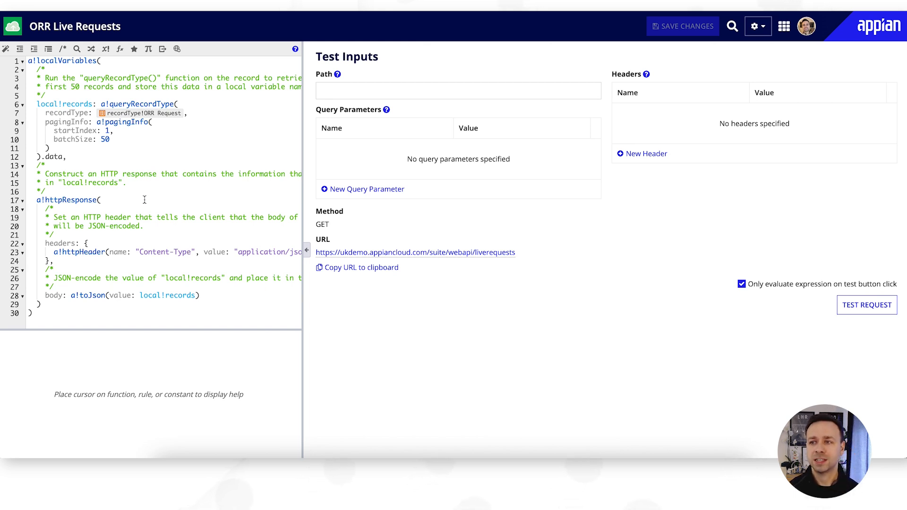
mouse_move(509, 268)
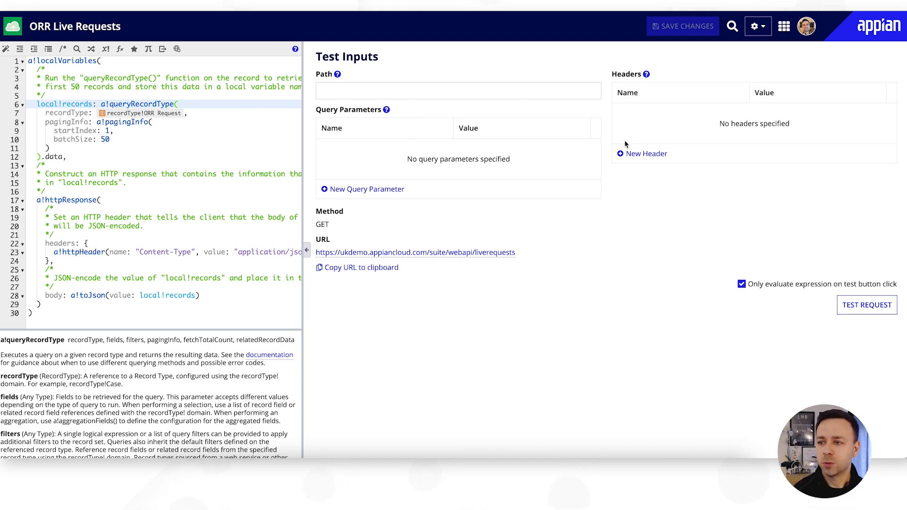
mouse_move(370, 311)
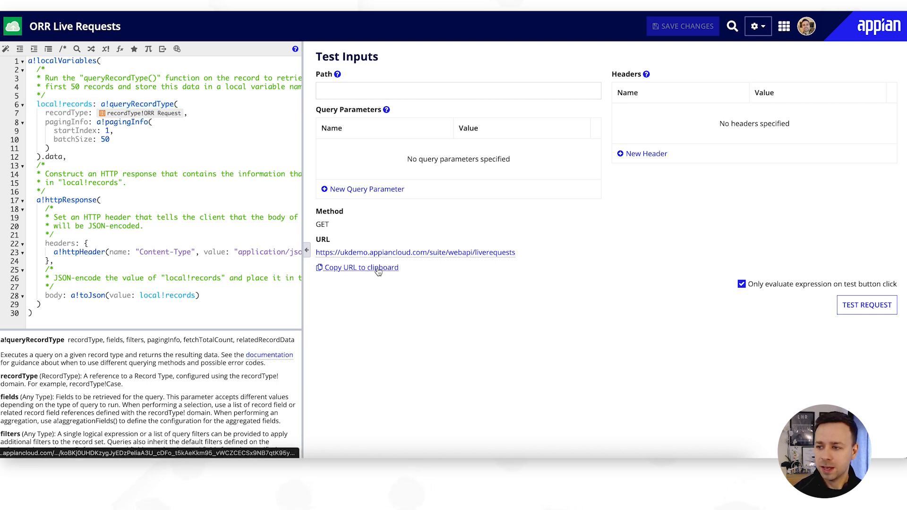
- Copy the ORR Live Requests liverequests endpoint URL to the clipboard
left_click(361, 267)
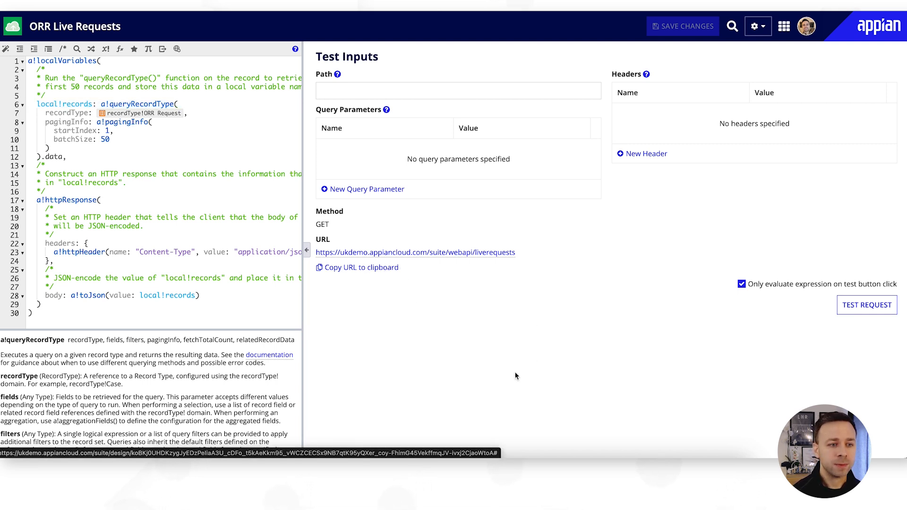
left_click(357, 267)
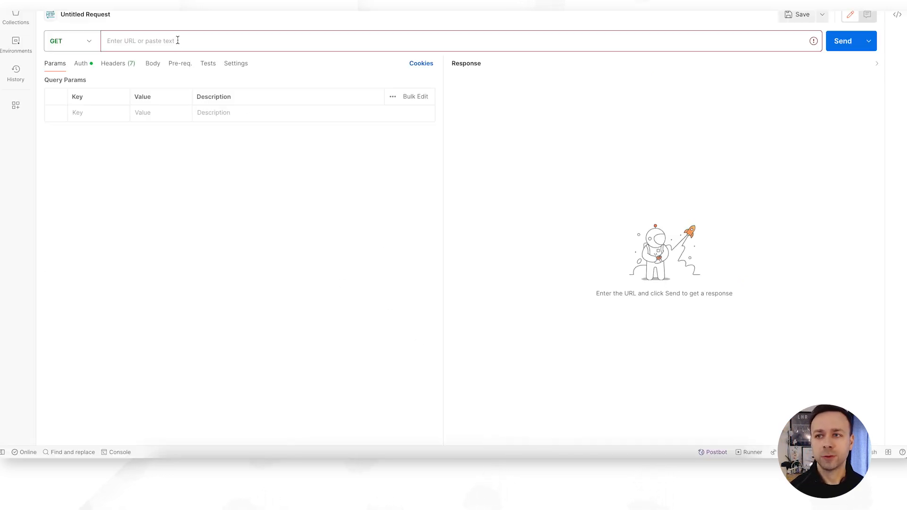
type("https://ukdemo.appiancloud.com/suite/webapi/liverequests")
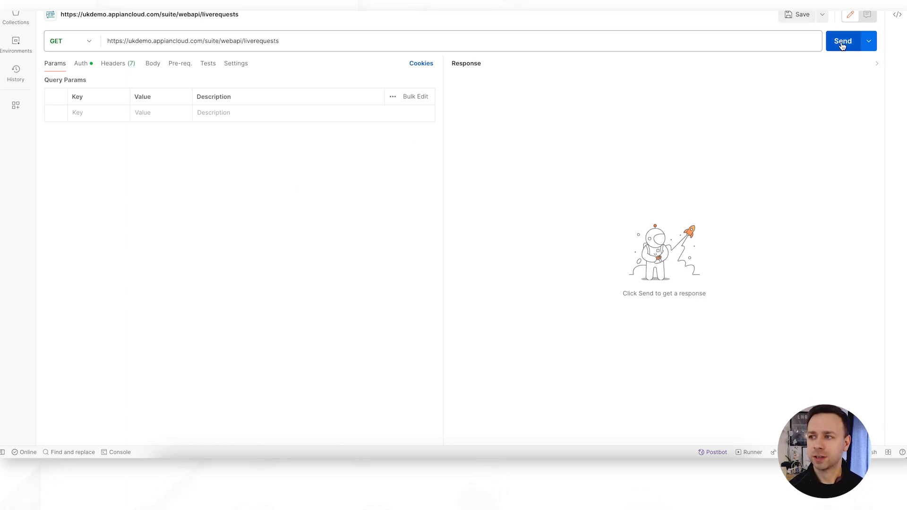
left_click(843, 40)
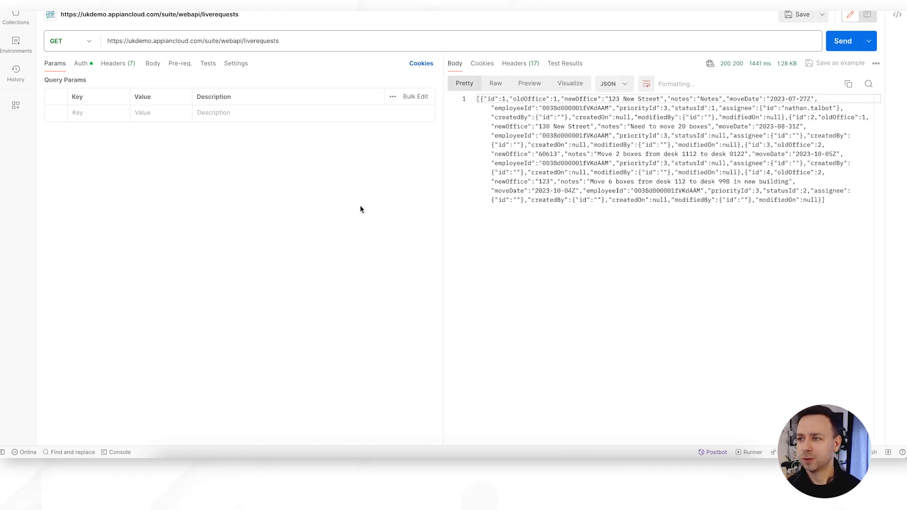
left_click(646, 83)
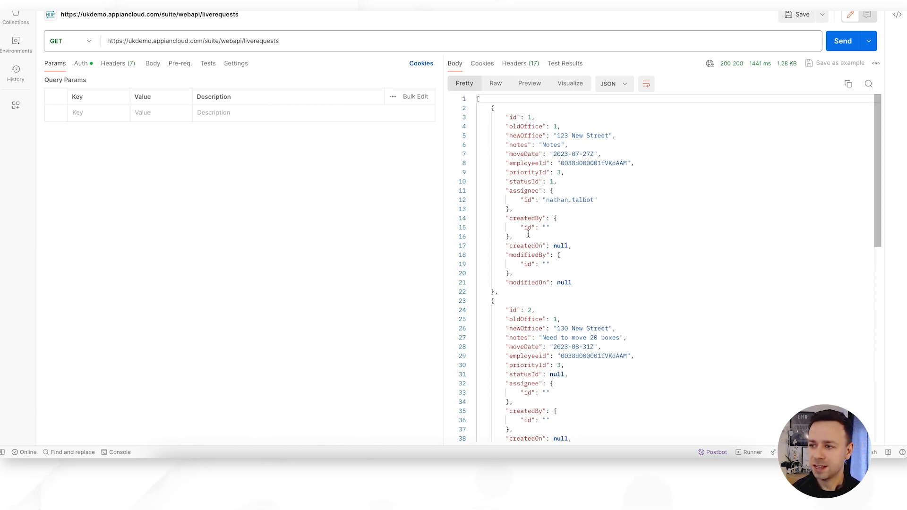
scroll("down", 3)
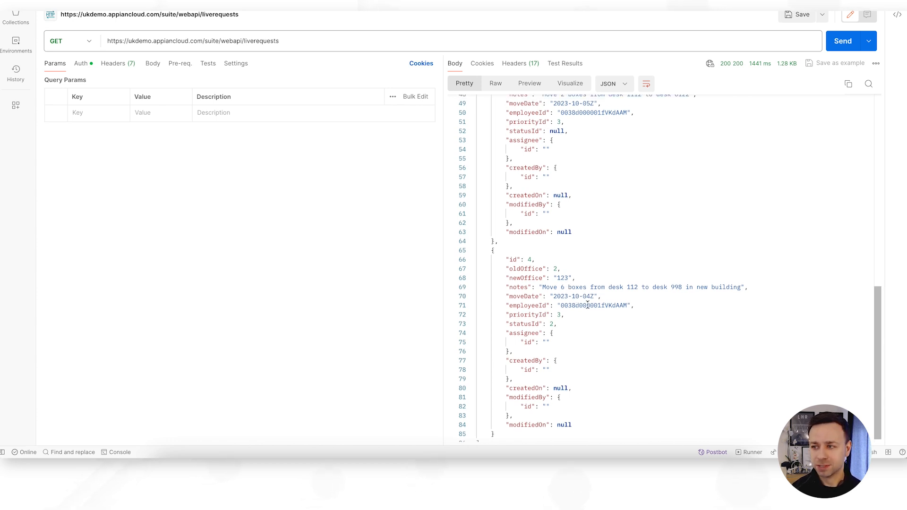
double_click(593, 305)
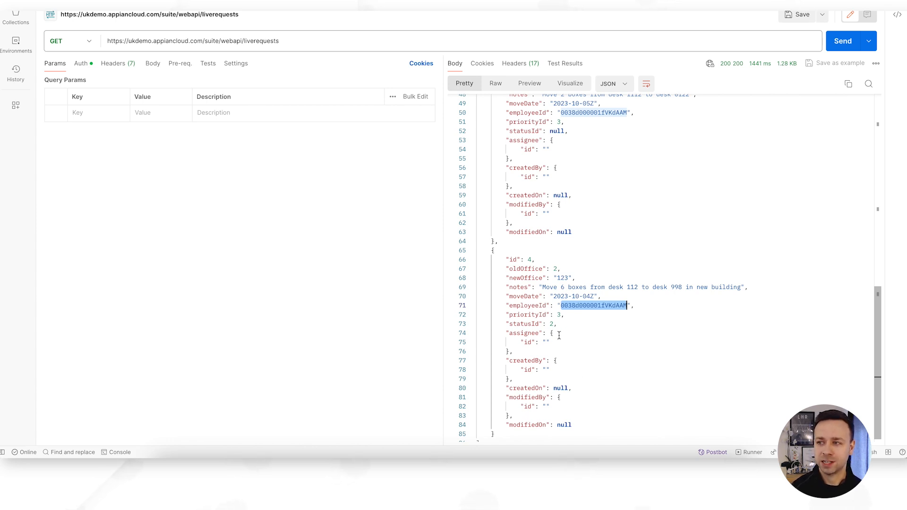
scroll("down", 3)
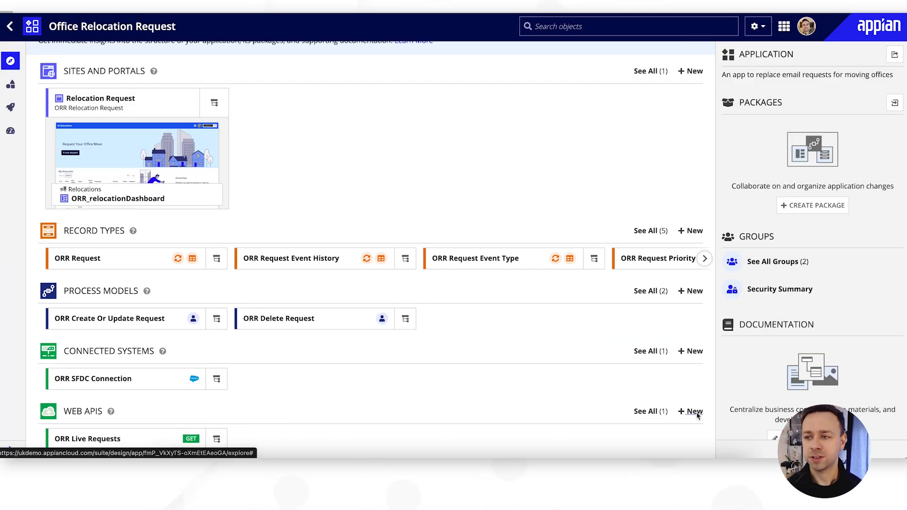
left_click(689, 411)
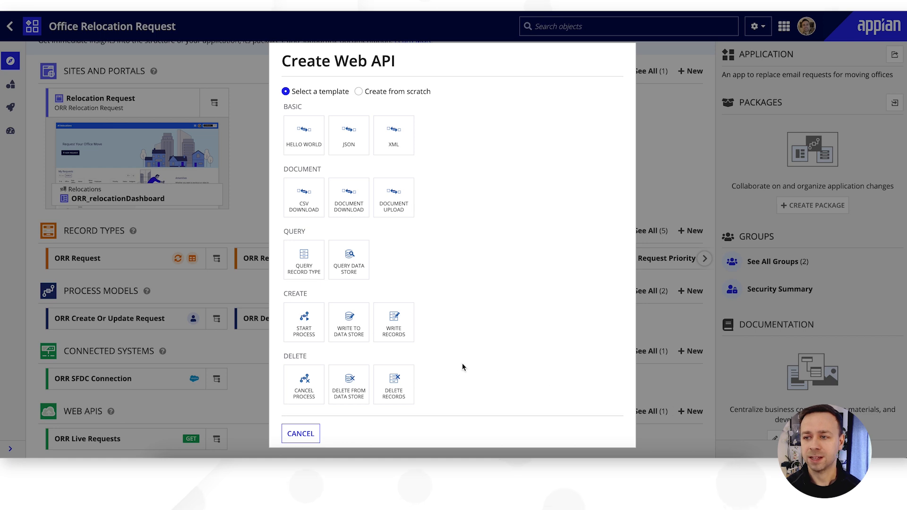
mouse_move(304, 322)
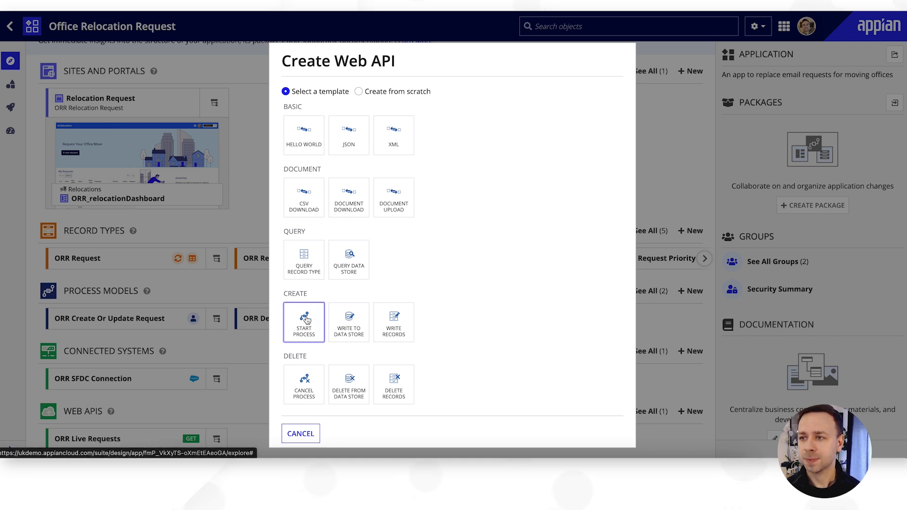
left_click(303, 322)
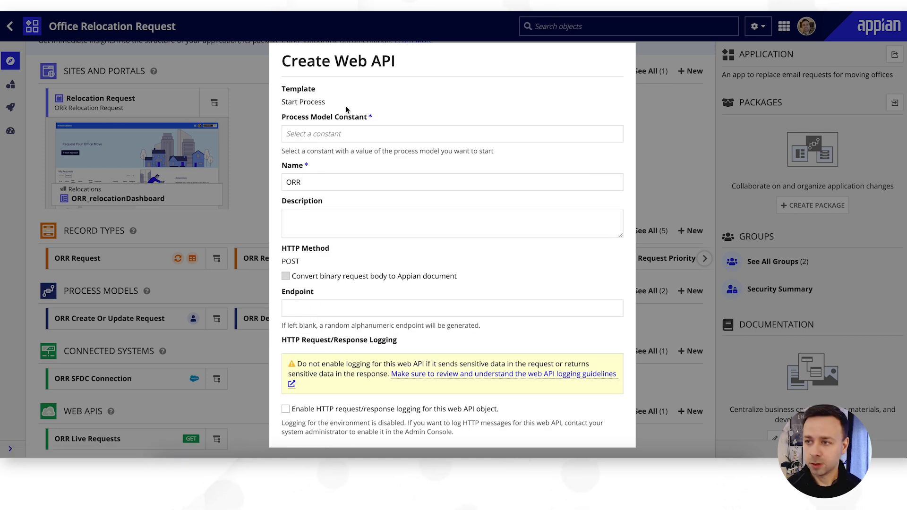
type("orr")
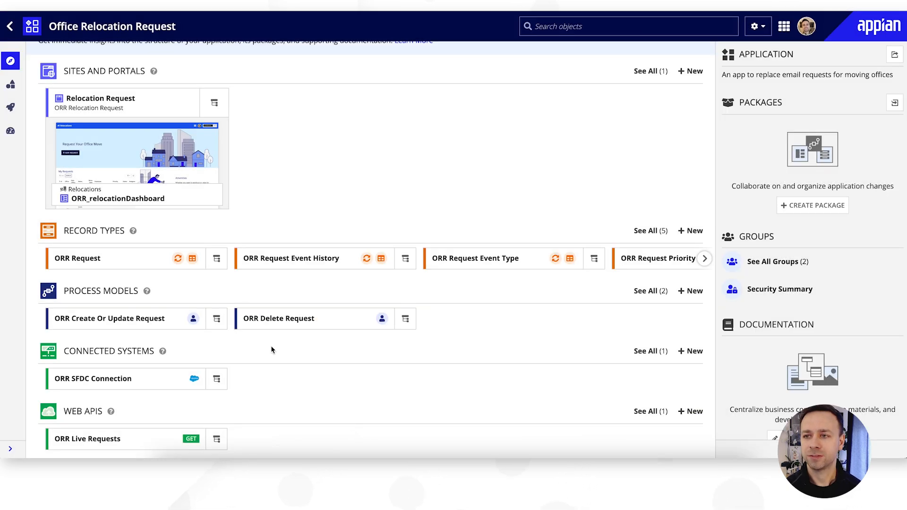
mouse_move(10, 84)
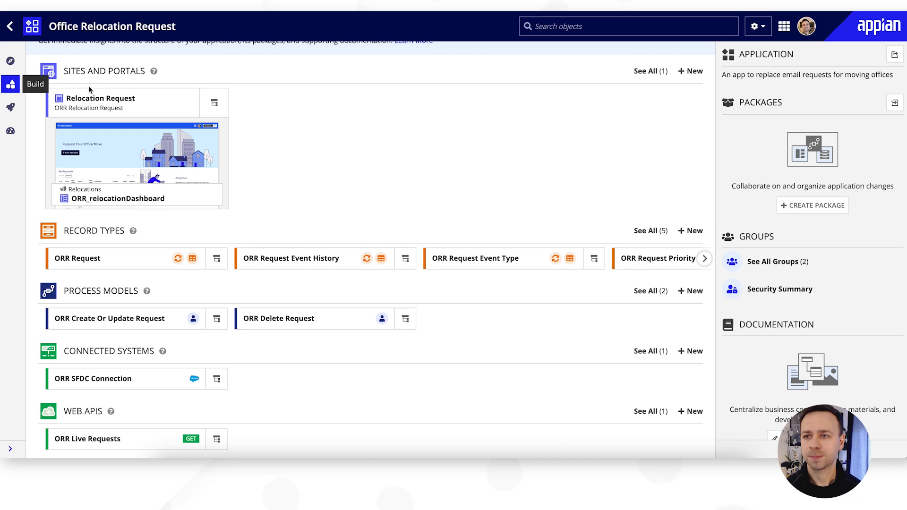
mouse_move(93, 88)
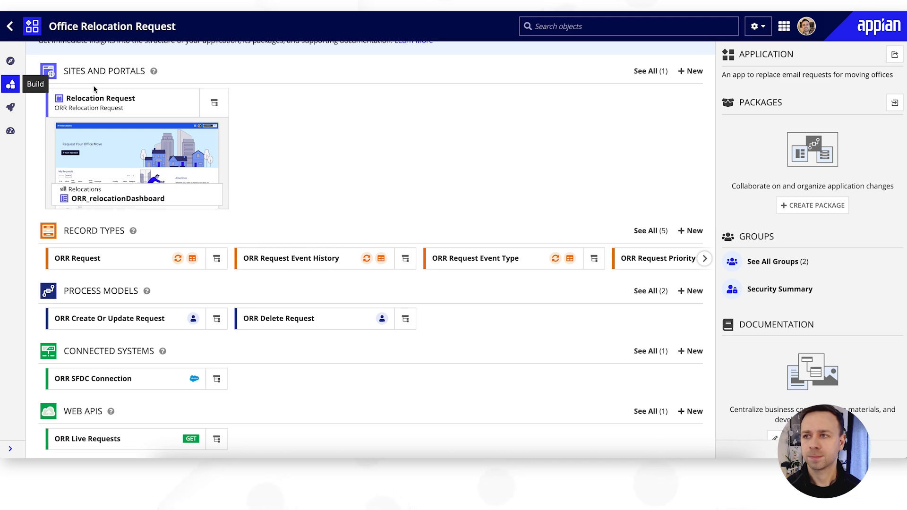
mouse_move(11, 85)
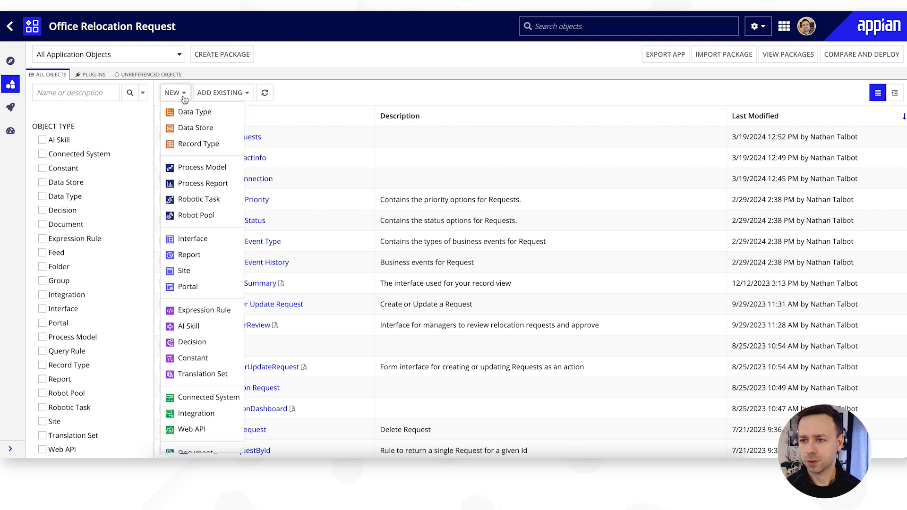
mouse_move(191, 342)
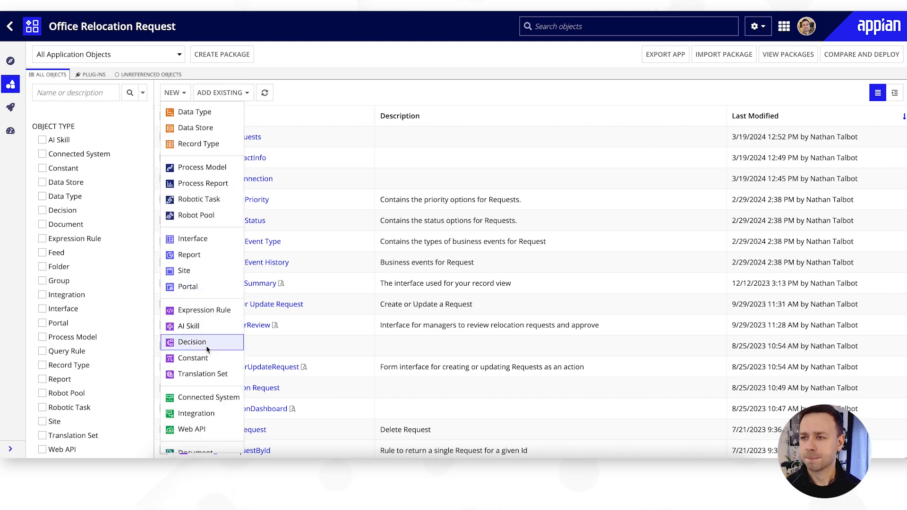
- Create process model constant ORR_START_NEW_REQUEST with value ORR Create Or Update Request
left_click(193, 358)
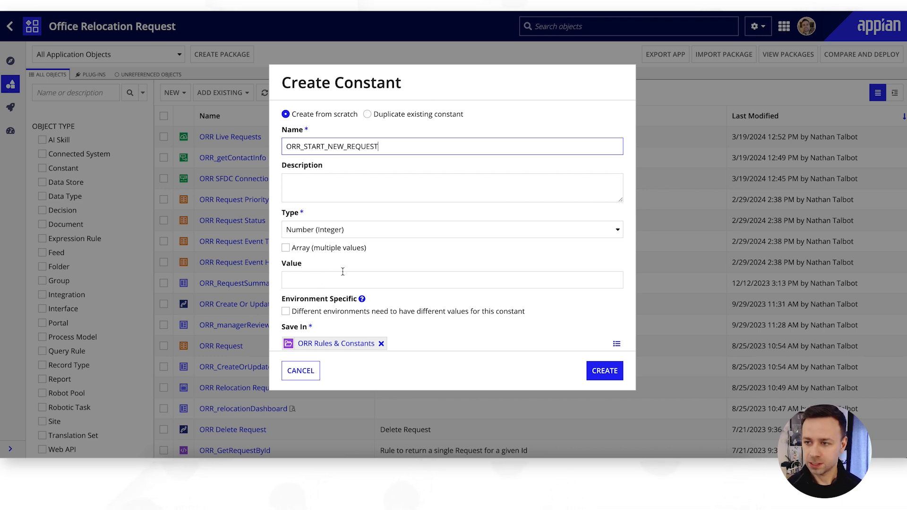
type("prod")
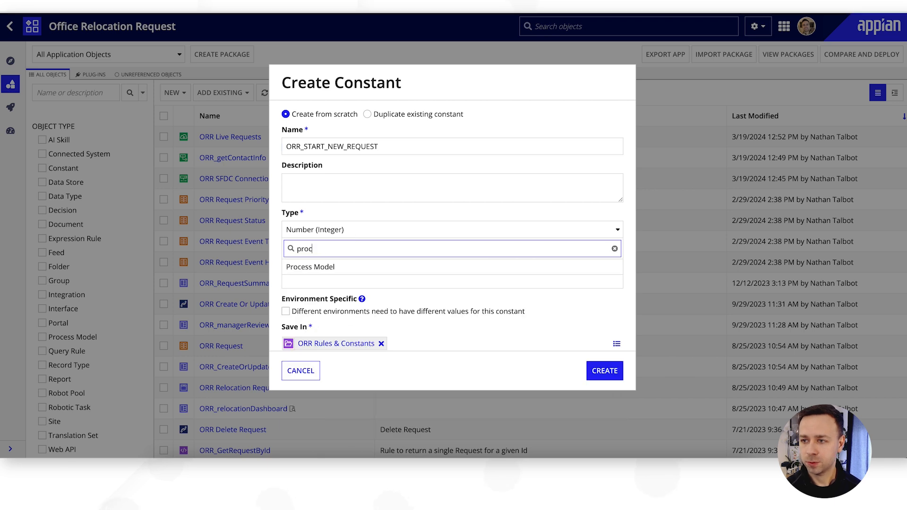
left_click(311, 266)
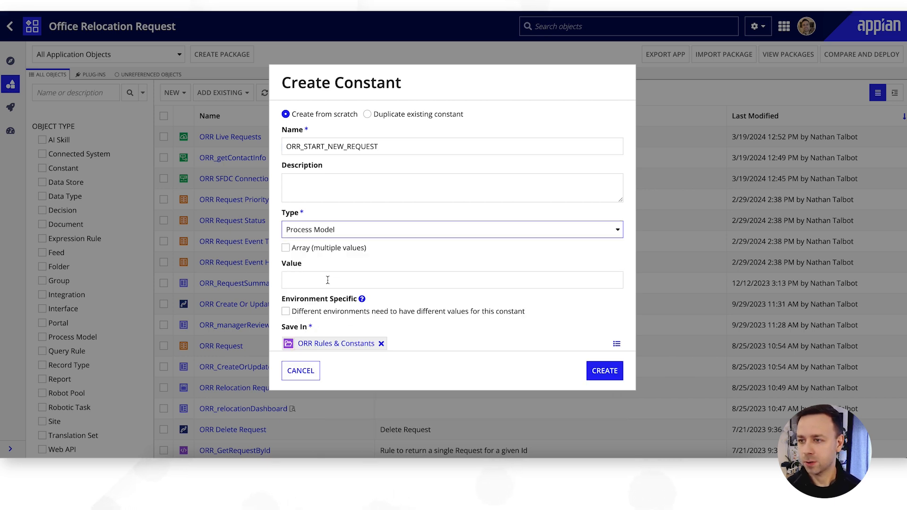
type("orr")
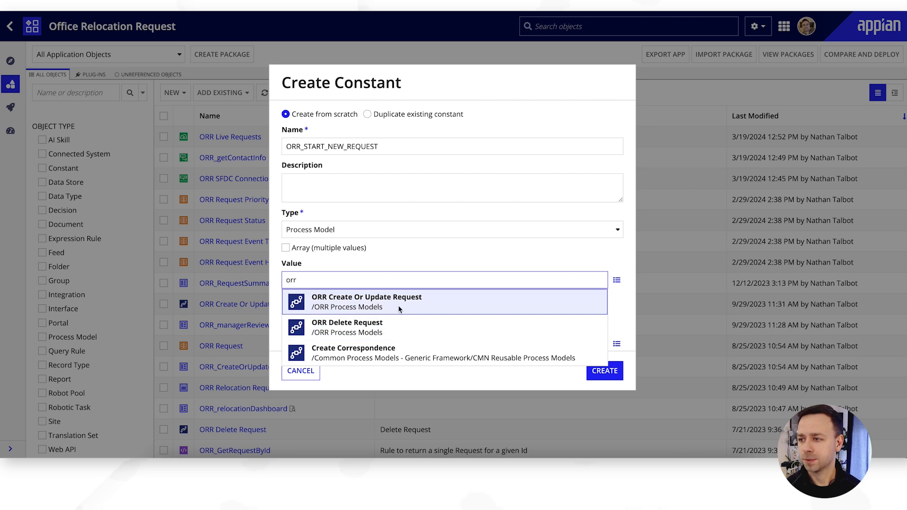
left_click(366, 301)
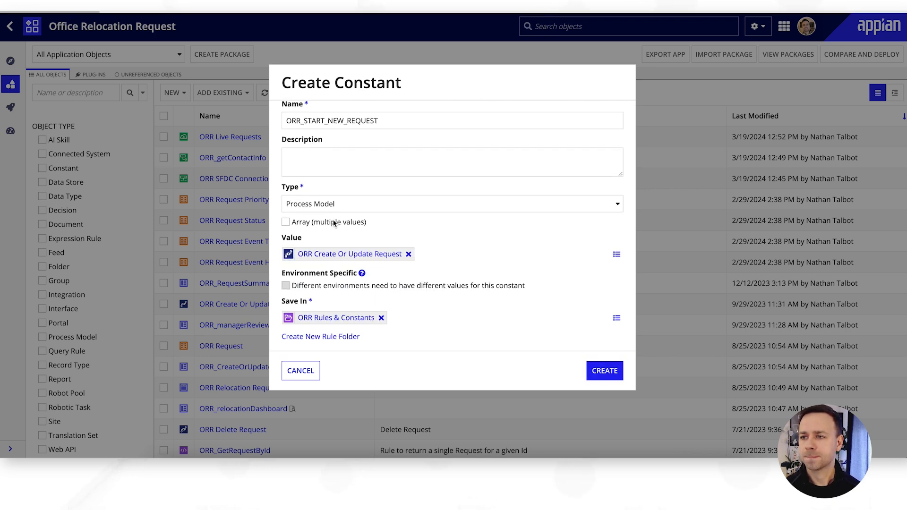
left_click(603, 370)
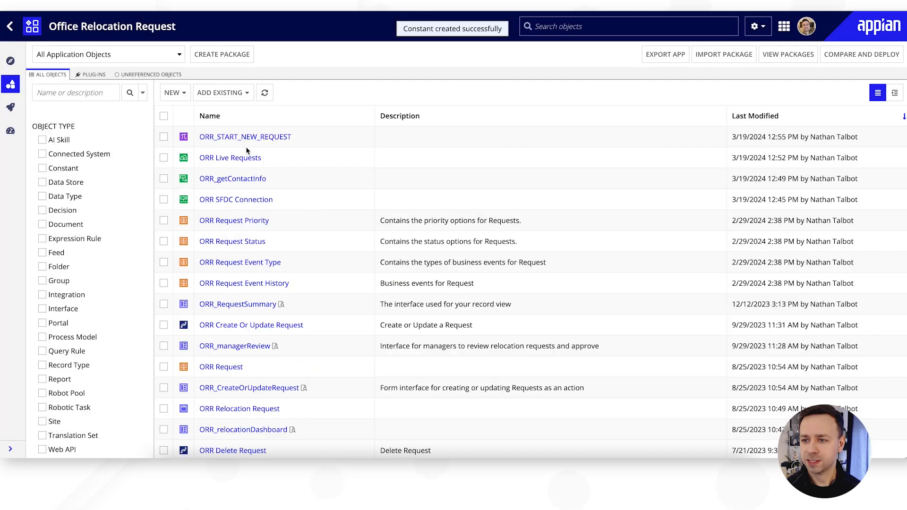
left_click(171, 93)
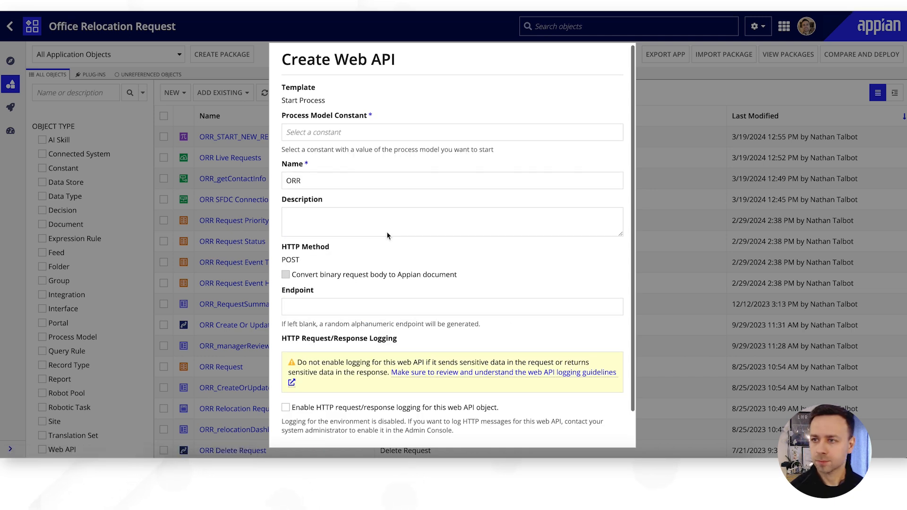
- Create Start Process web API 'ORR New Office Relocation' at newrelocation using ORR_START_NEW_REQUEST, saving security
type("orr")
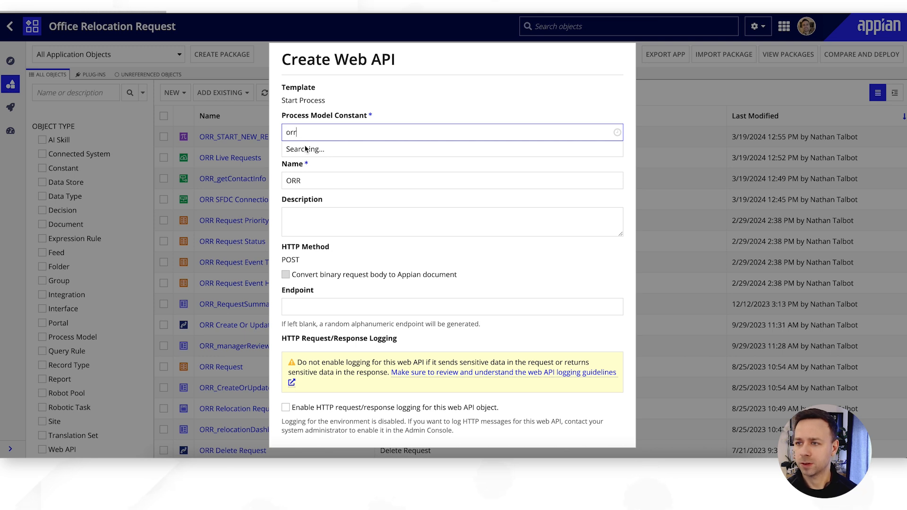
left_click(347, 148)
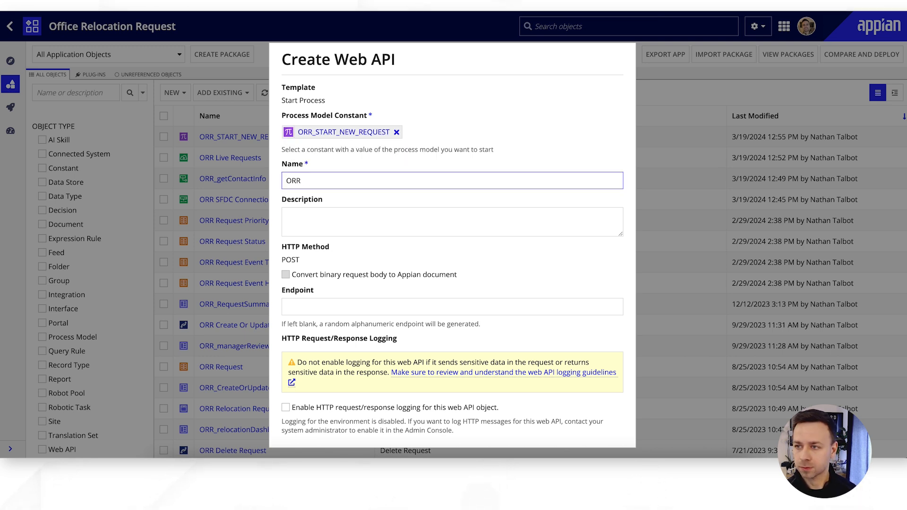
type("New Office Re")
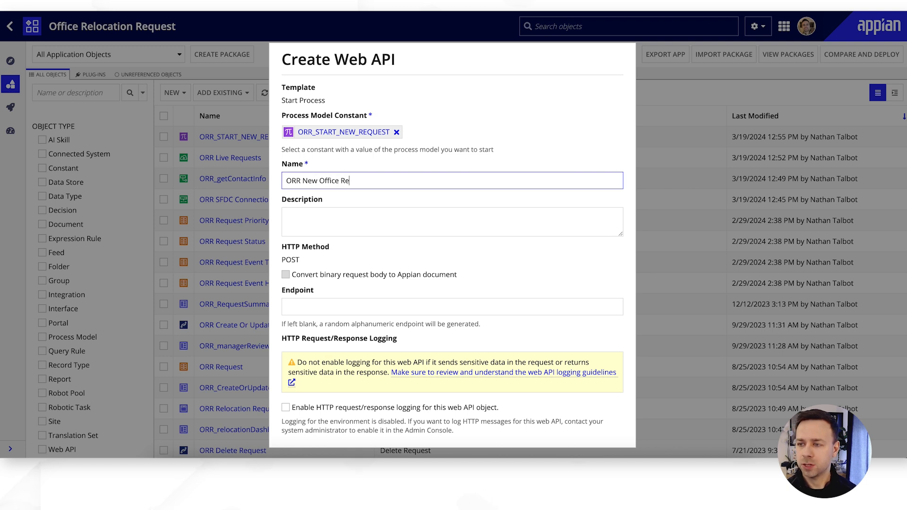
type("location")
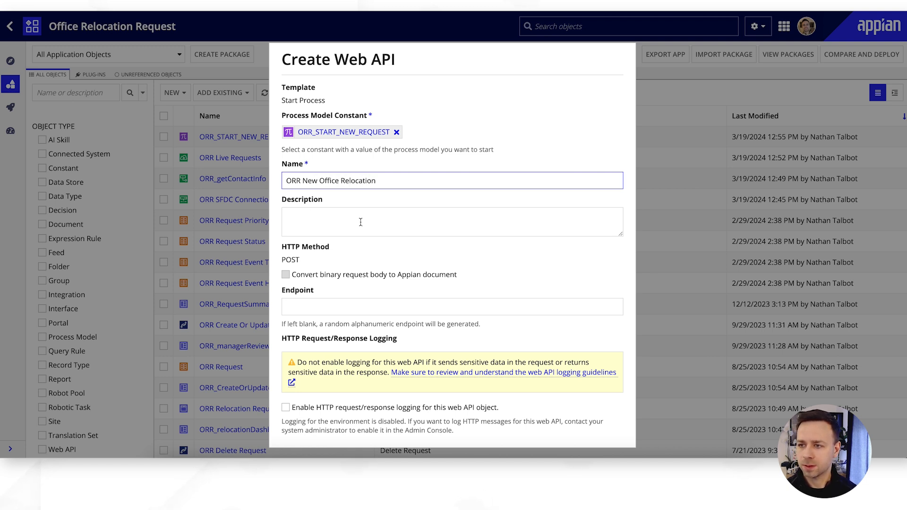
scroll("down", 3)
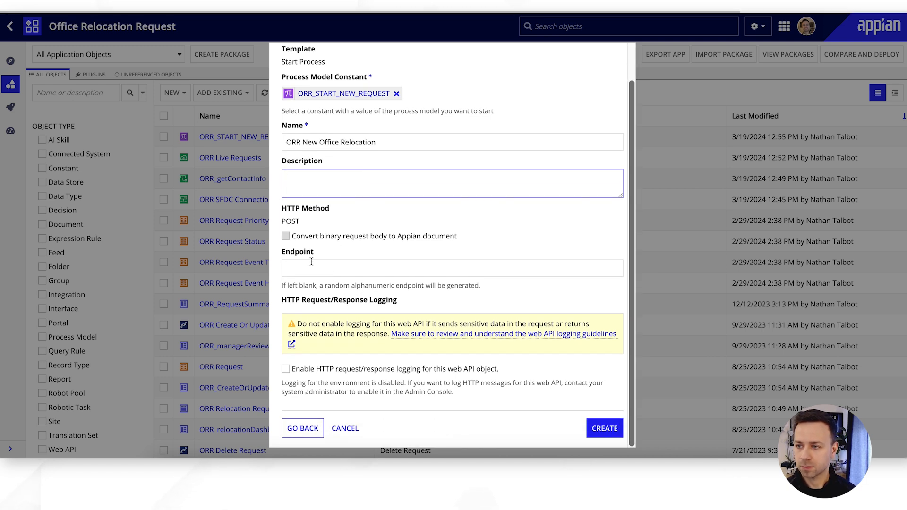
type("newreloca")
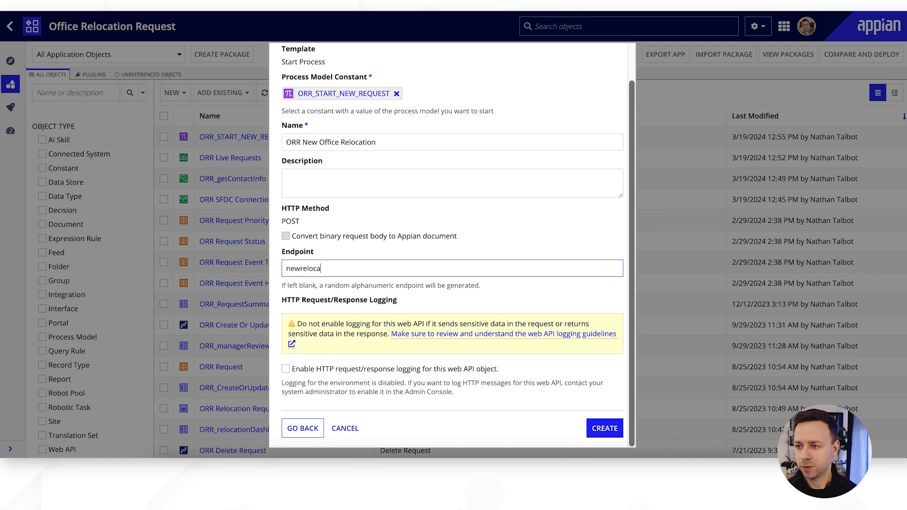
type("tion")
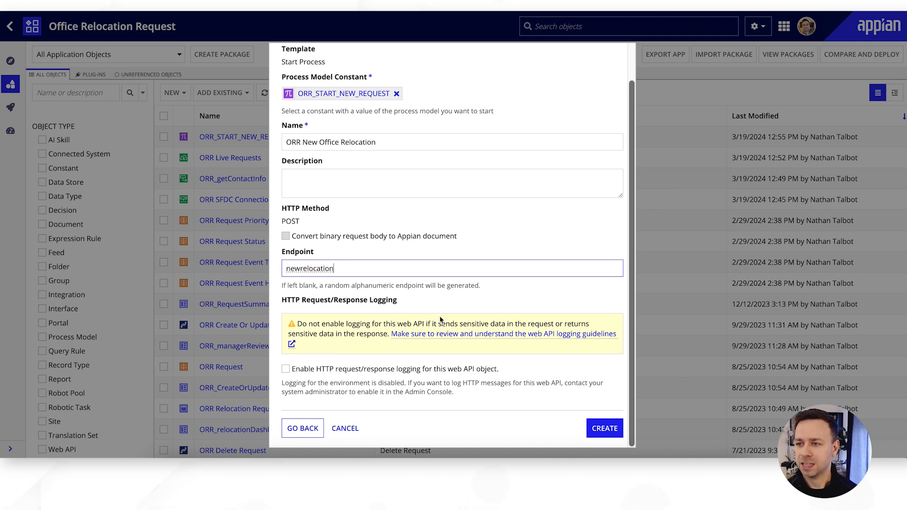
mouse_move(391, 342)
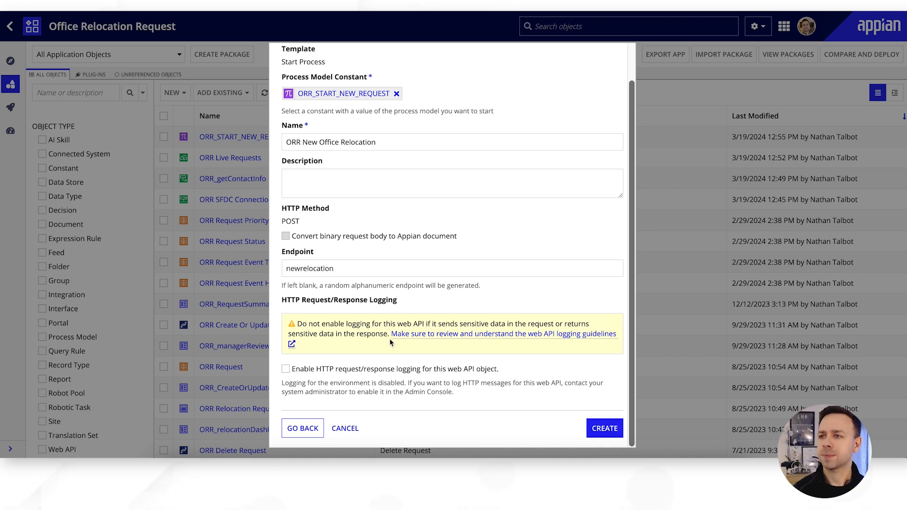
mouse_move(402, 224)
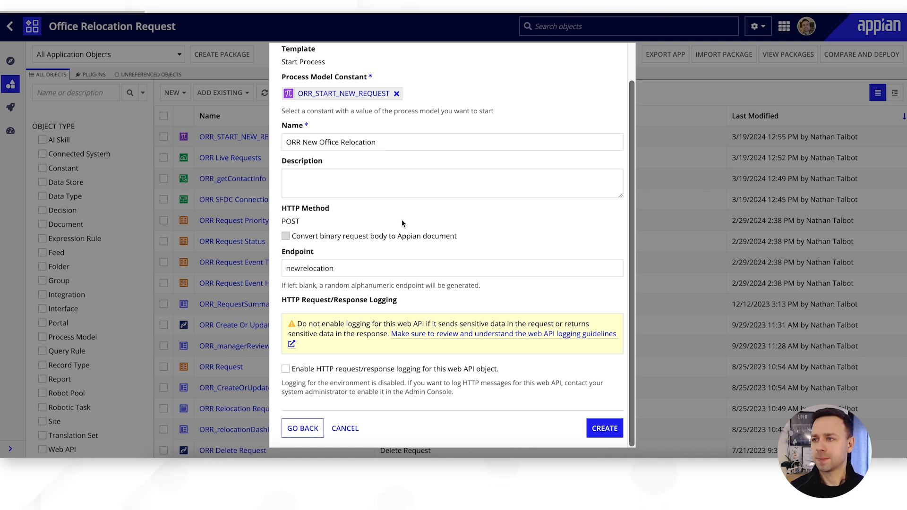
left_click(603, 428)
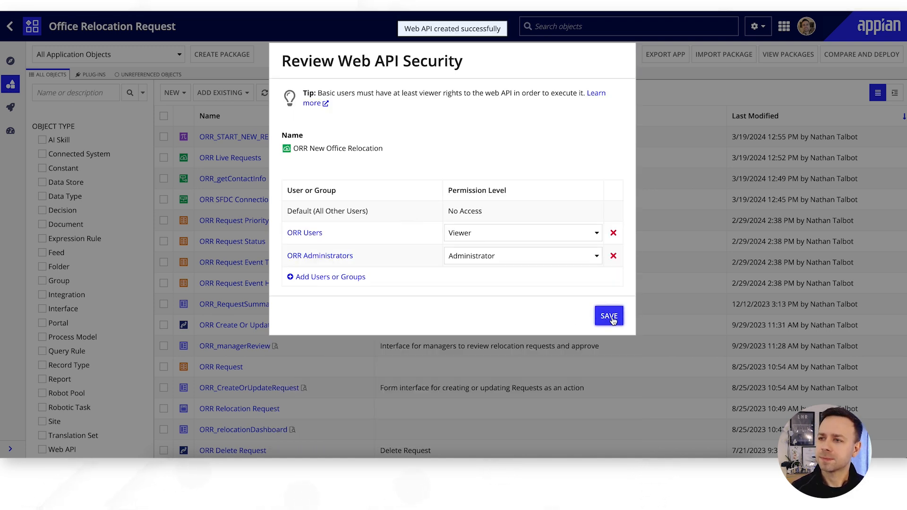
left_click(608, 316)
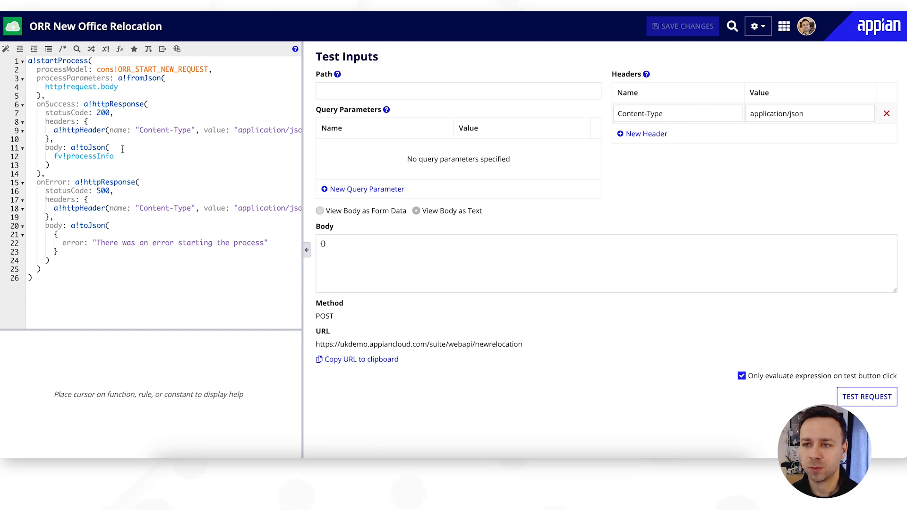
- View the a!toJson help, then copy the newrelocation endpoint URL
left_click(107, 147)
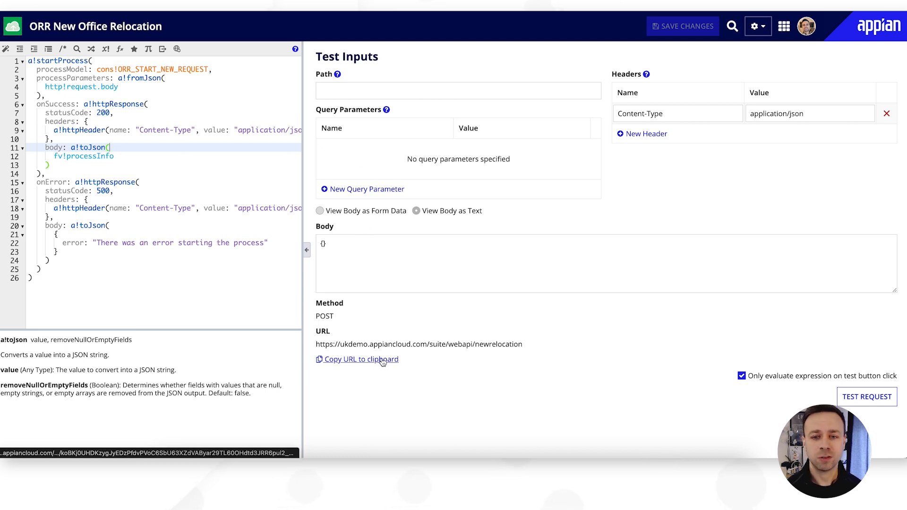
left_click(357, 359)
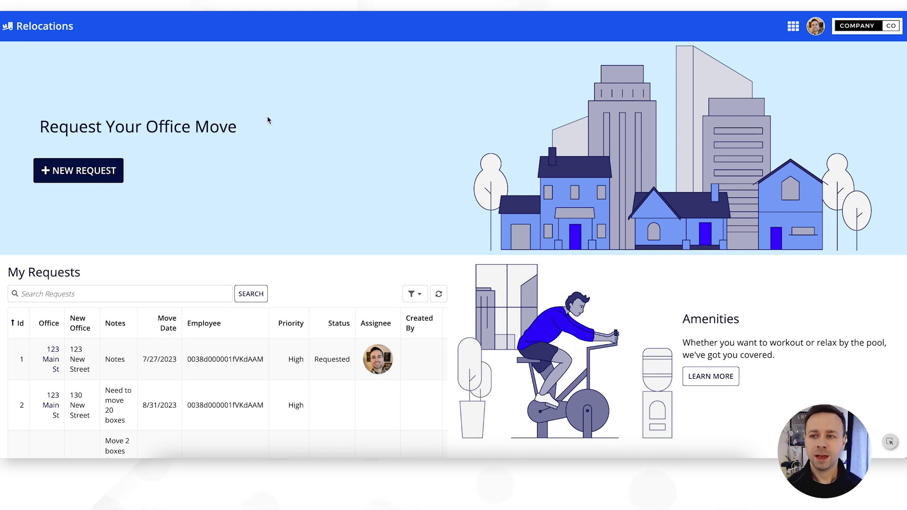
mouse_move(129, 284)
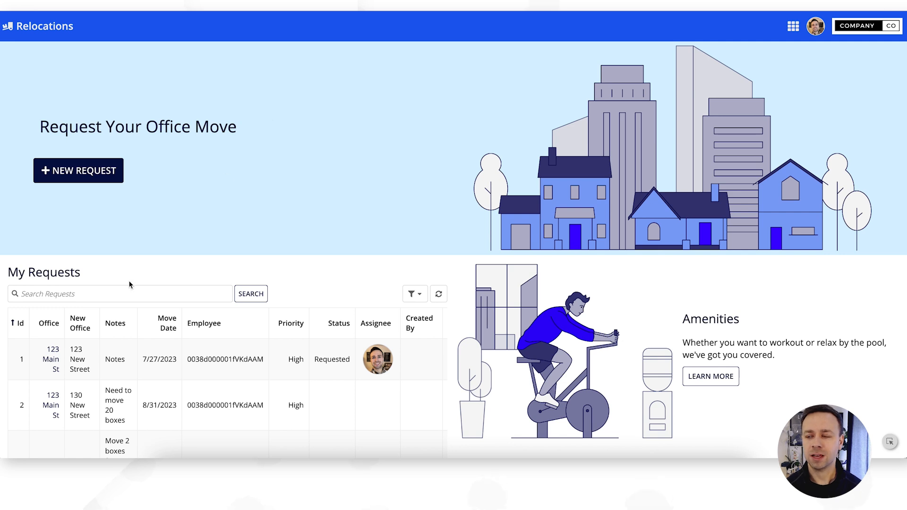
- Open the first My Requests record, 123 Main St, and scroll to its office map
scroll("down", 3)
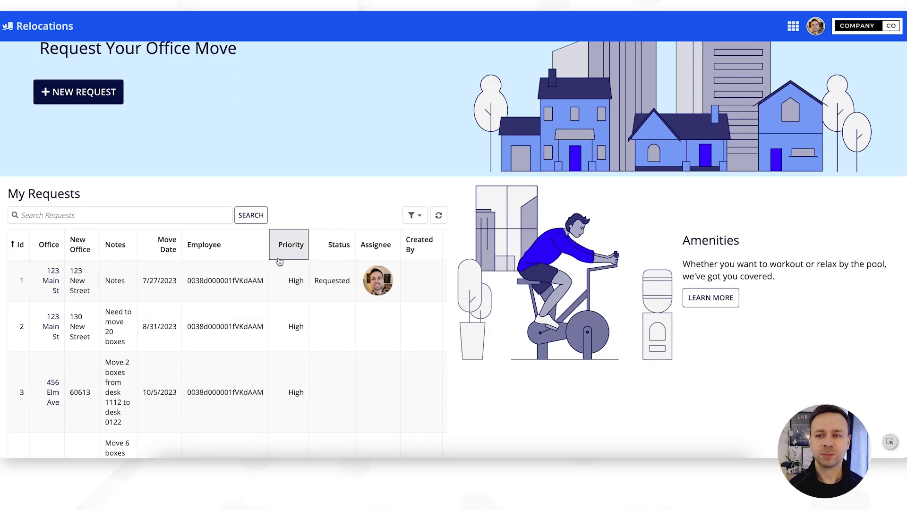
mouse_move(69, 301)
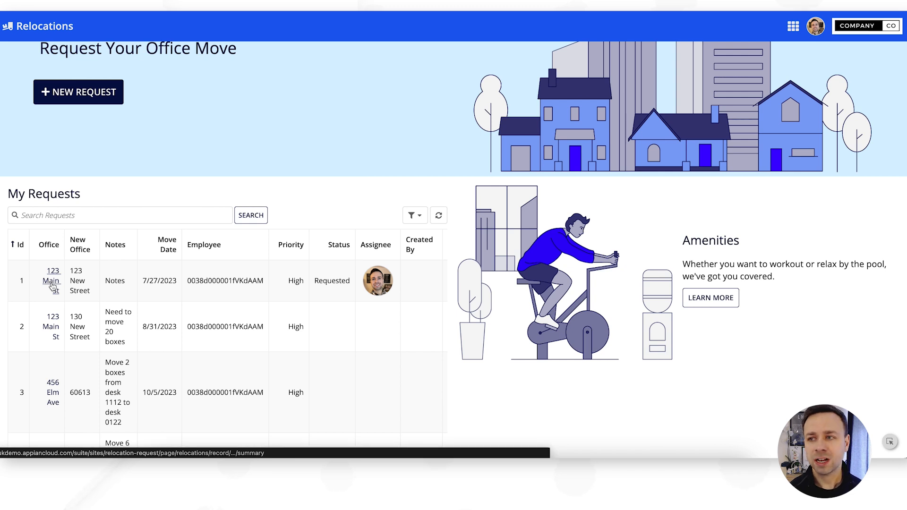
left_click(52, 281)
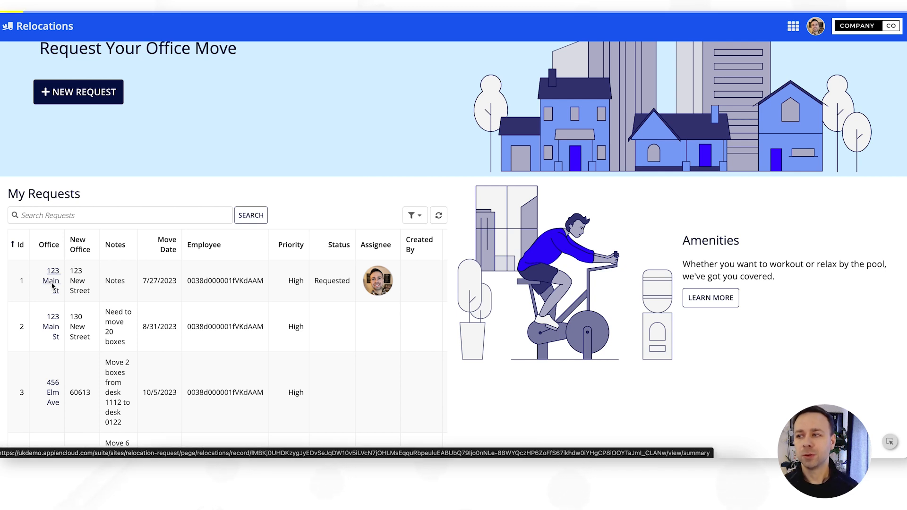
left_click(52, 281)
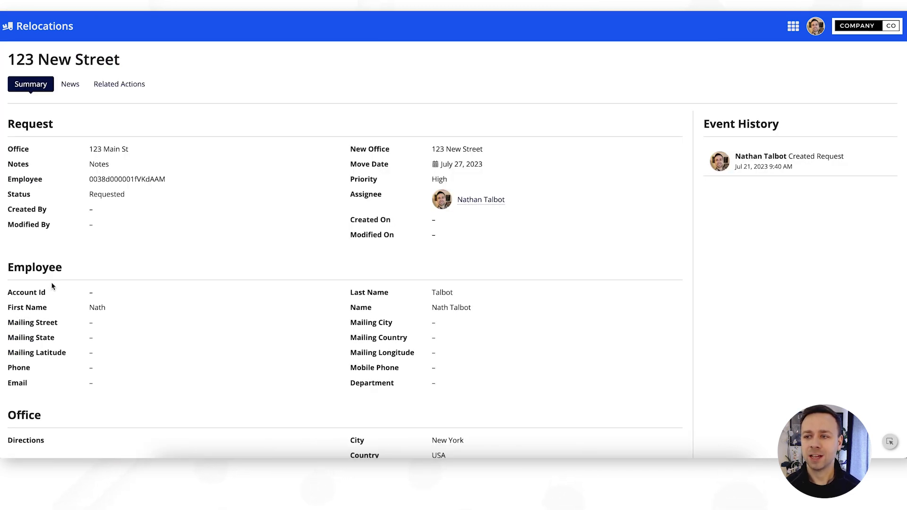
scroll("down", 3)
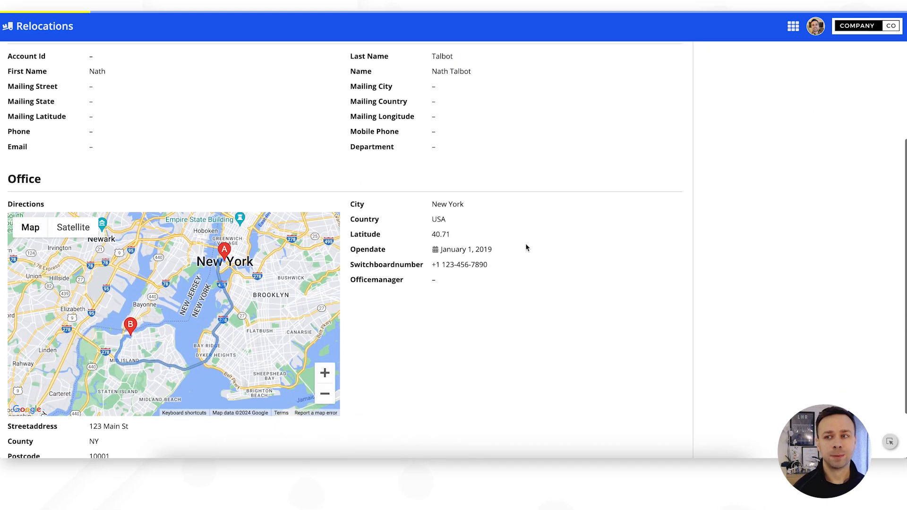
scroll("down", 3)
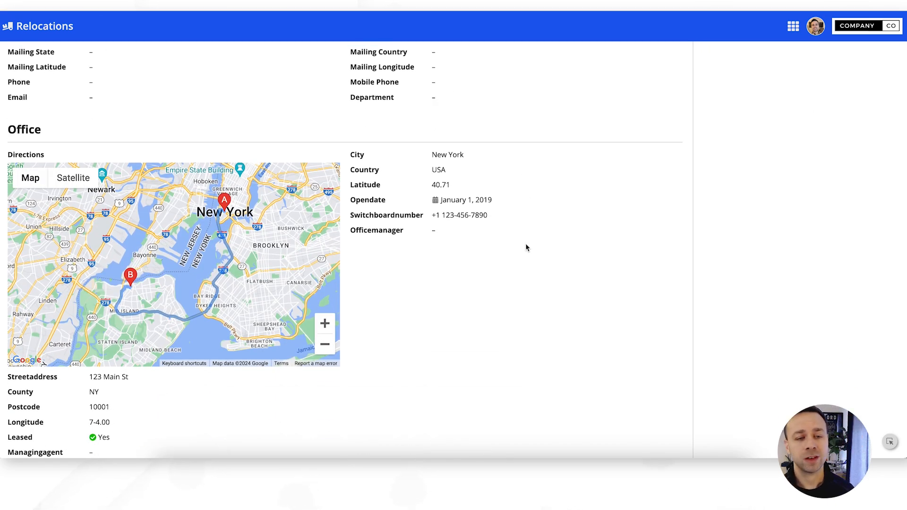